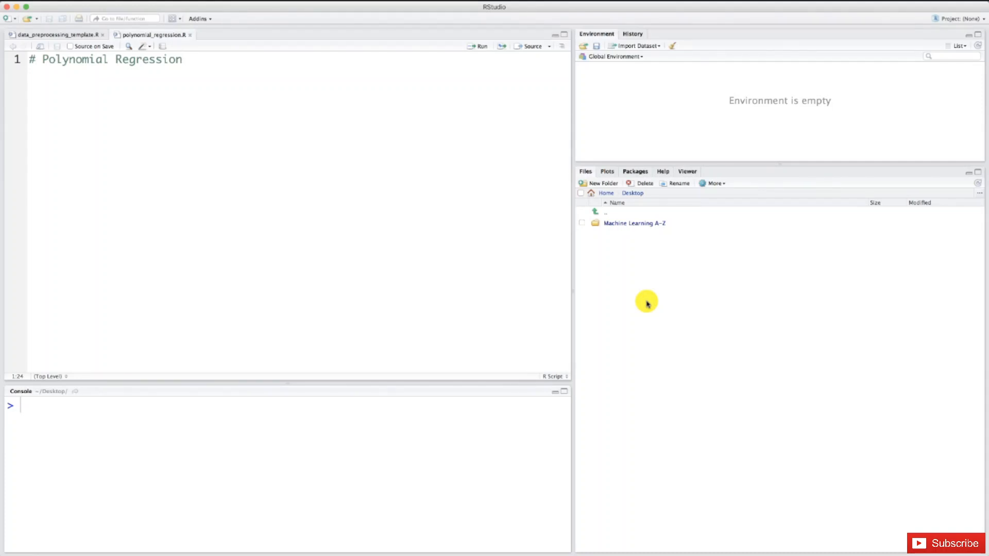
Make the Machine Learning A-Z Section 6 - Polynomial Regression folder the working directory
{"action": "left_click", "coordinate": [183, 59]}
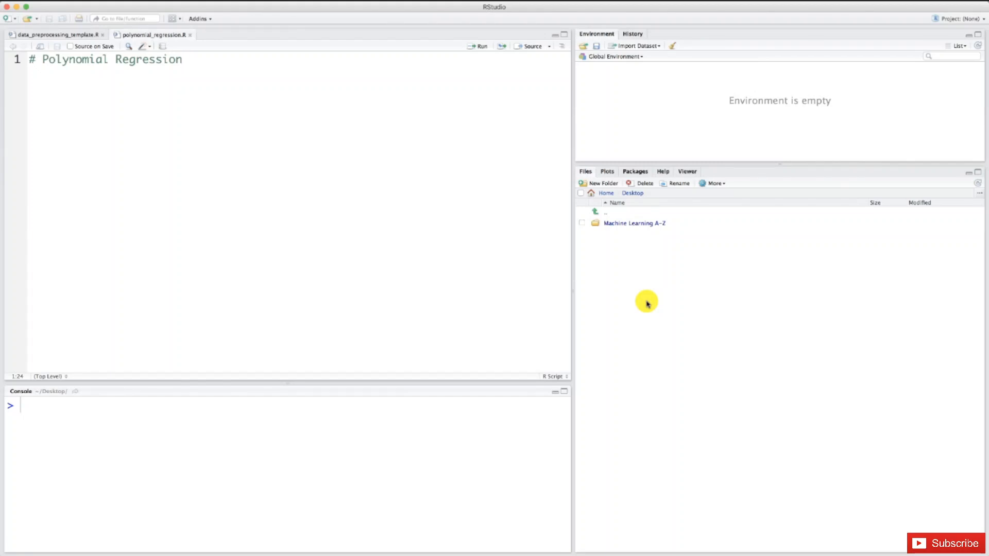
{"action": "left_click", "coordinate": [183, 58]}
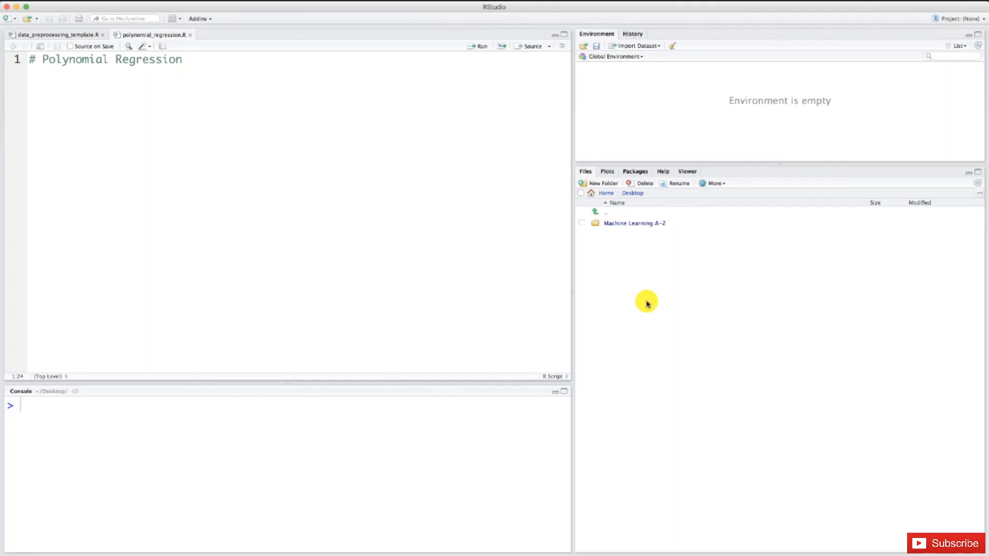
{"action": "mouse_move", "coordinate": [658, 288]}
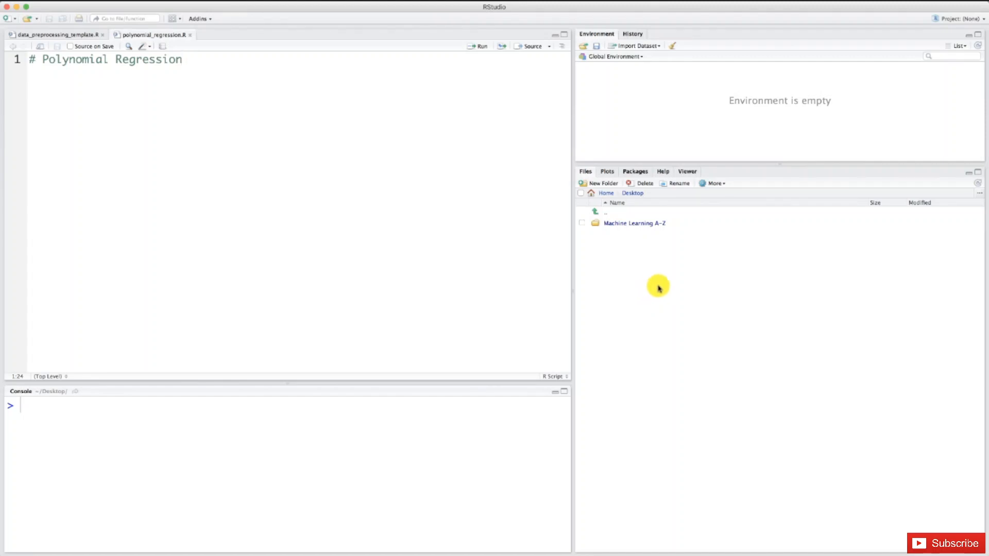
{"action": "mouse_move", "coordinate": [635, 238]}
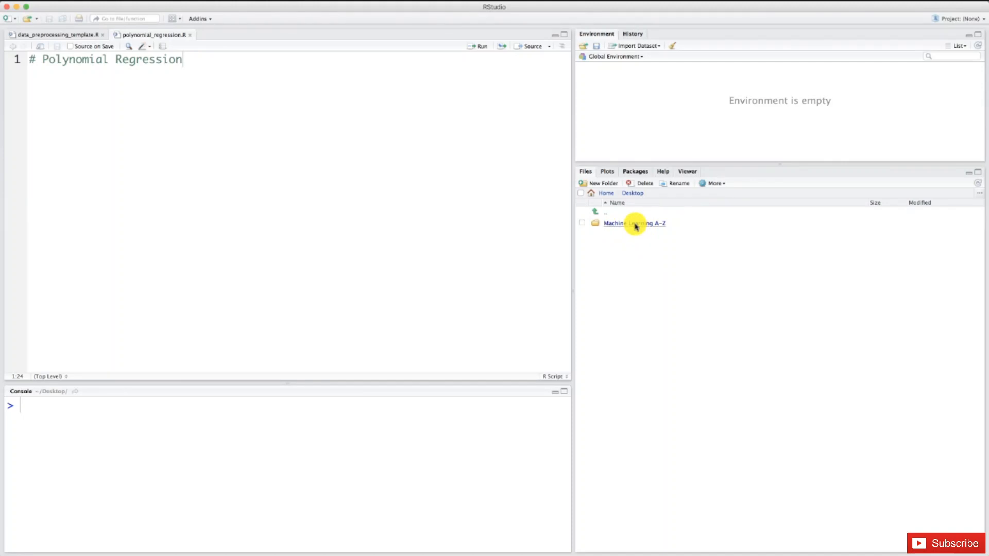
{"action": "left_click", "coordinate": [633, 223]}
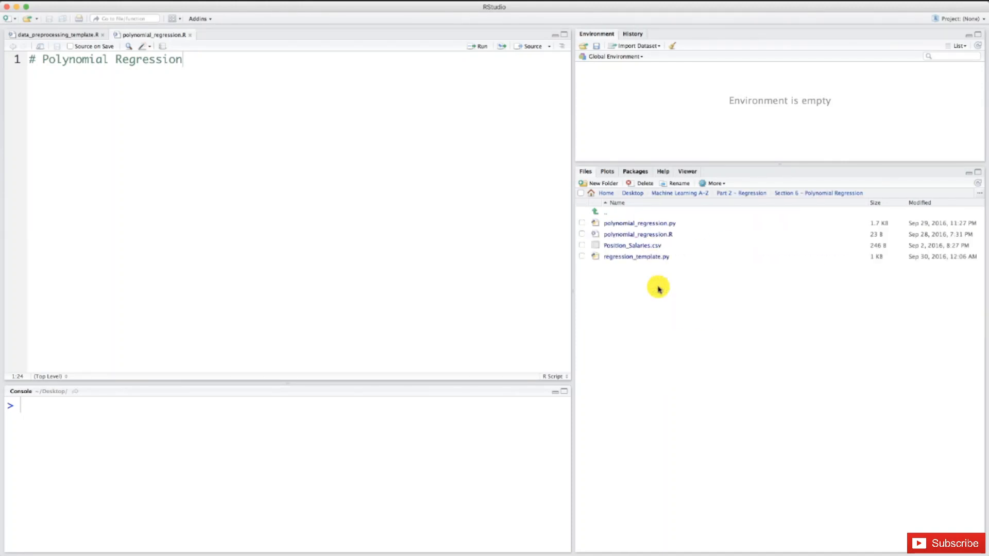
{"action": "mouse_move", "coordinate": [636, 256]}
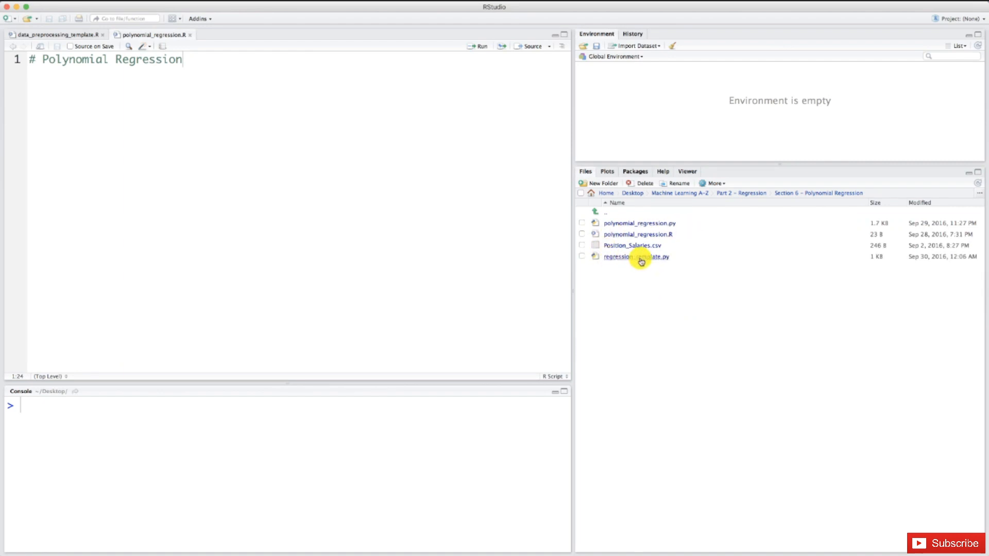
{"action": "mouse_move", "coordinate": [653, 246]}
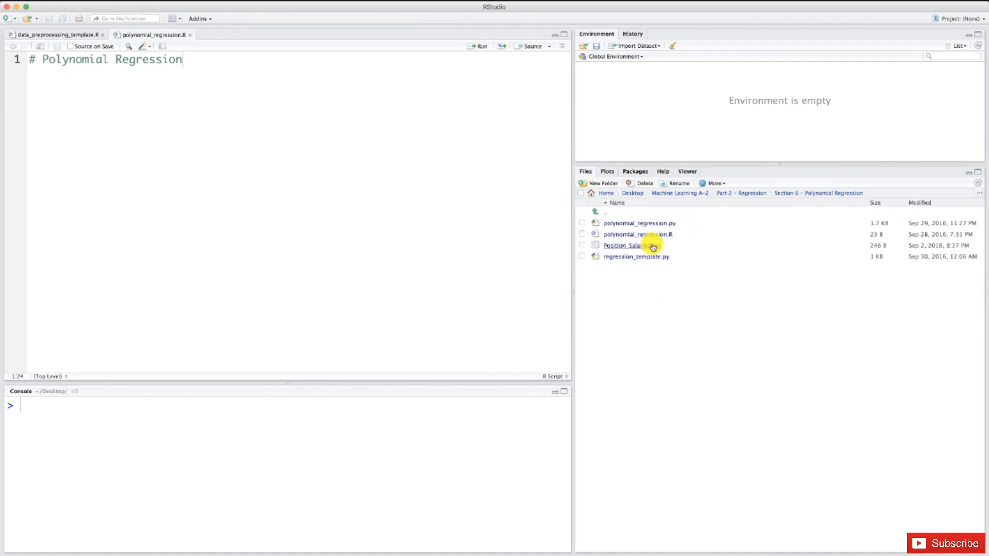
{"action": "left_click", "coordinate": [713, 184]}
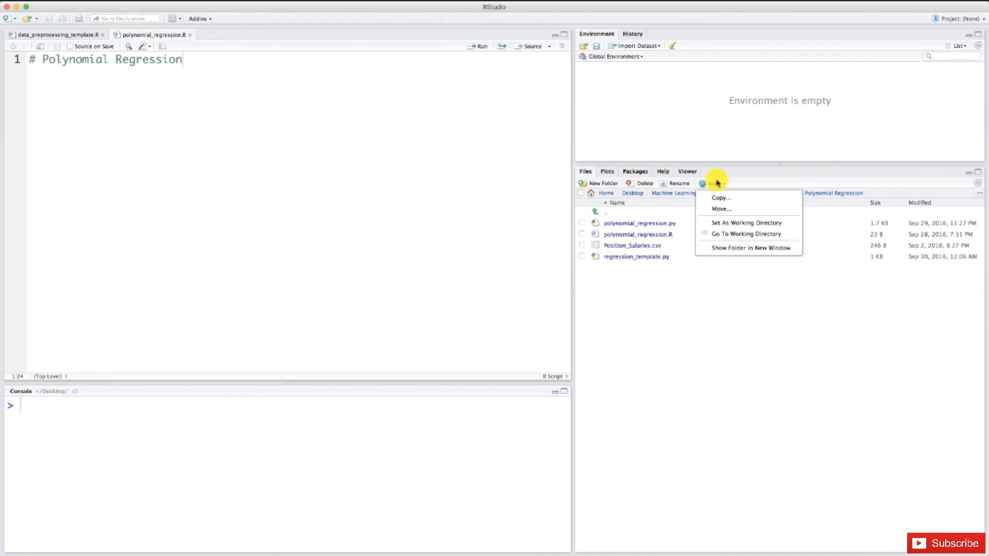
{"action": "left_click", "coordinate": [748, 222]}
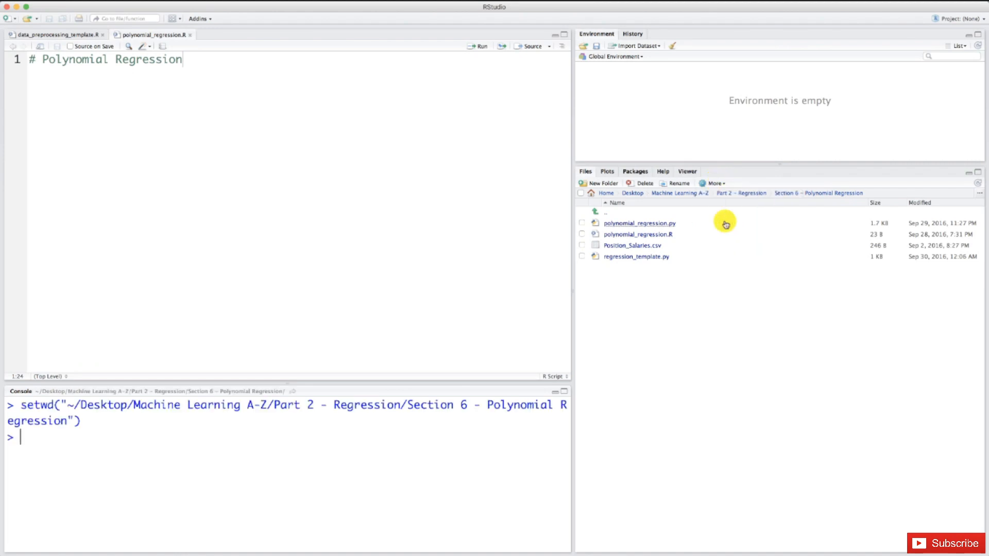
{"action": "mouse_move", "coordinate": [75, 421]}
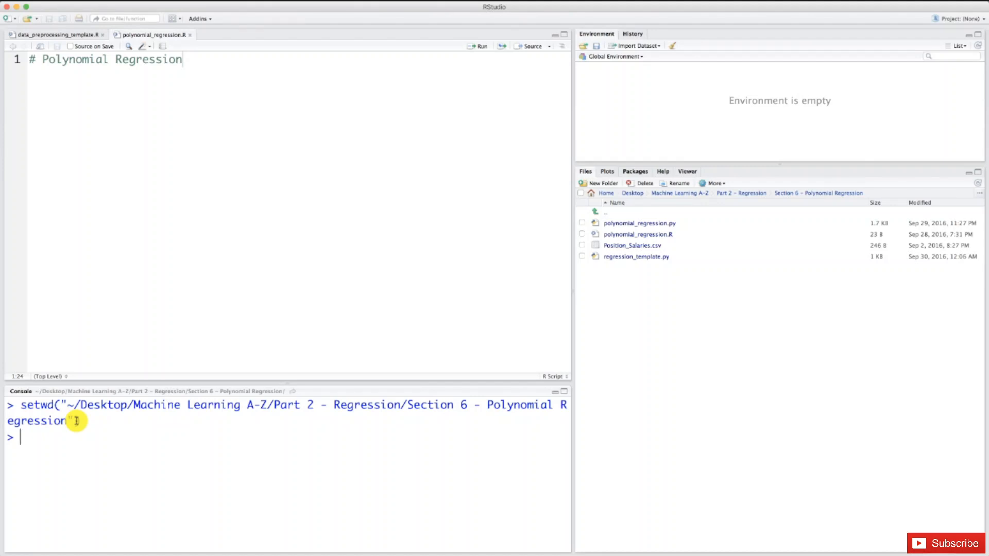
Paste the data preprocessing template code into polynomial_regression.R below the heading
{"action": "type", "text": "\")"}
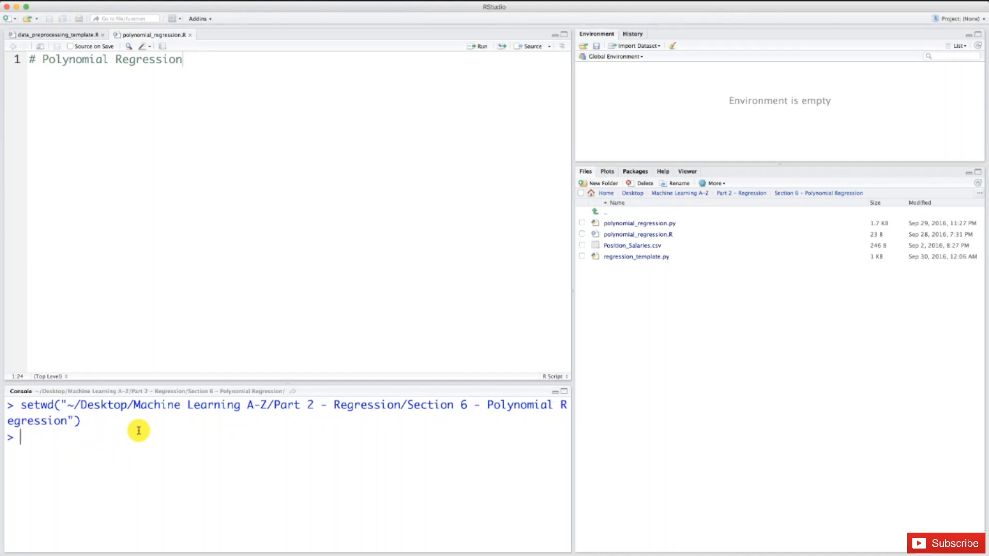
{"action": "mouse_move", "coordinate": [241, 258]}
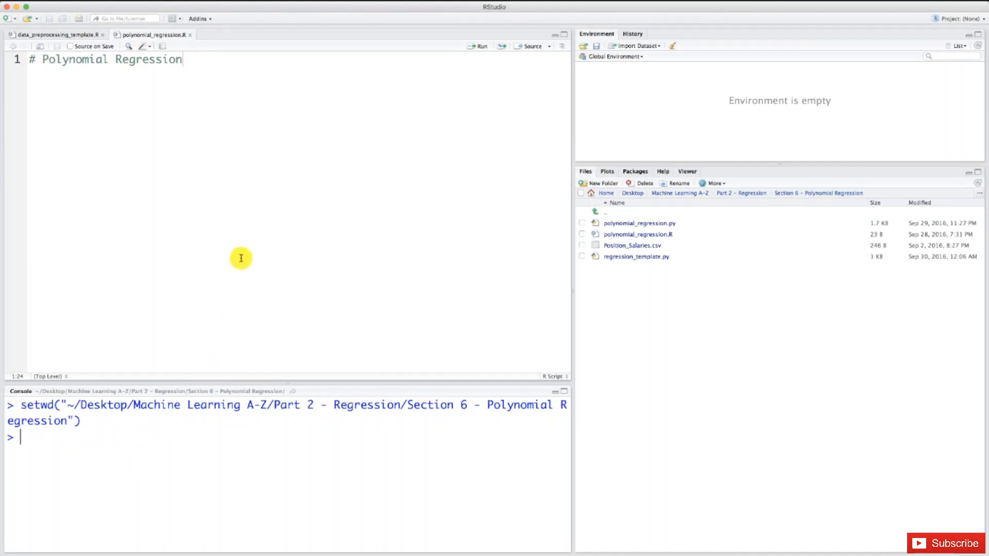
{"action": "left_click", "coordinate": [53, 34]}
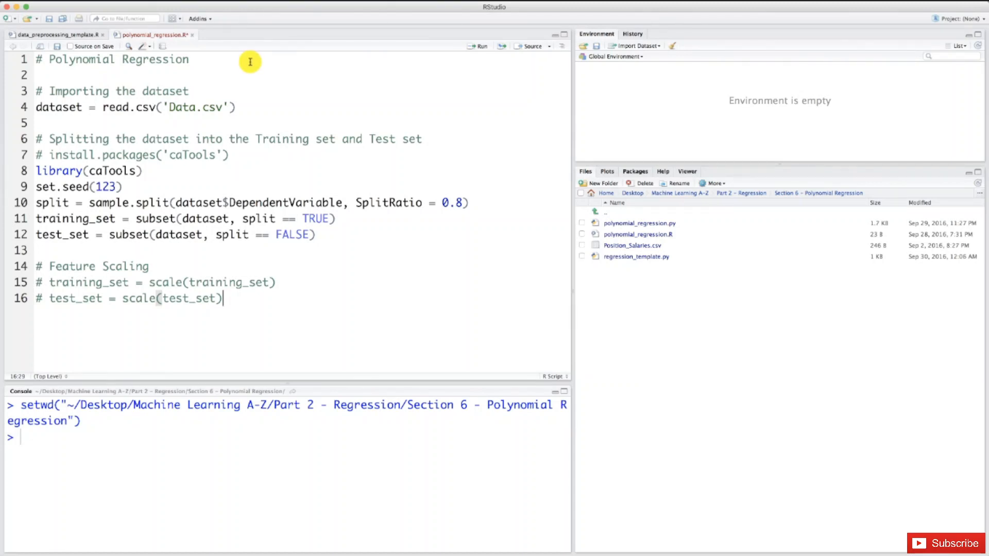
Change the read.csv file name from Data.csv to Position_Salaries.csv
{"action": "left_click", "coordinate": [196, 107]}
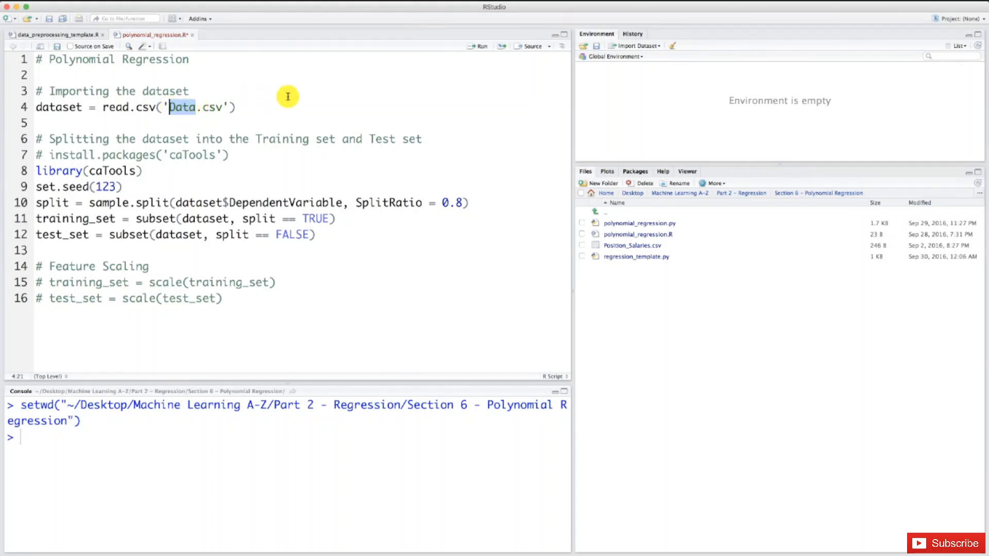
{"action": "mouse_move", "coordinate": [276, 92]}
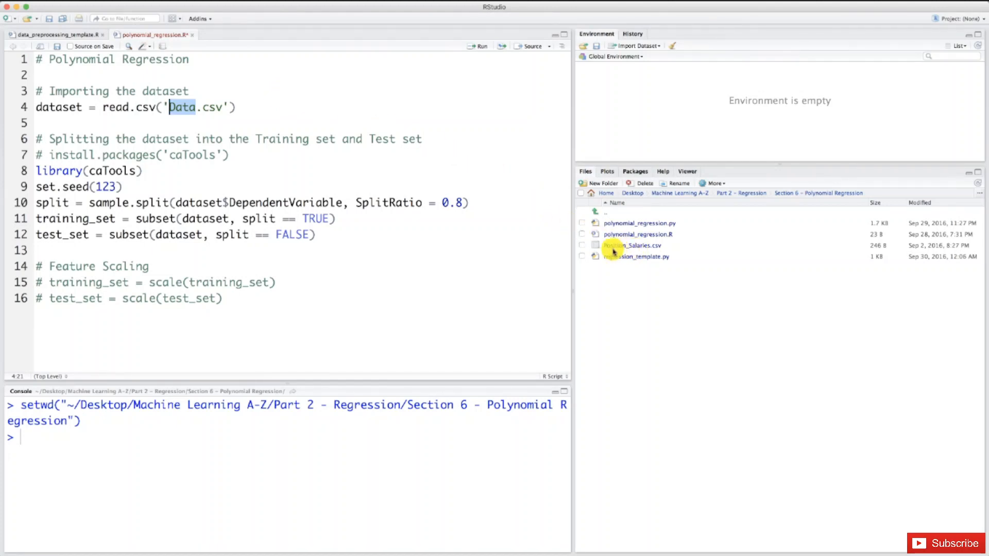
{"action": "mouse_move", "coordinate": [452, 125]}
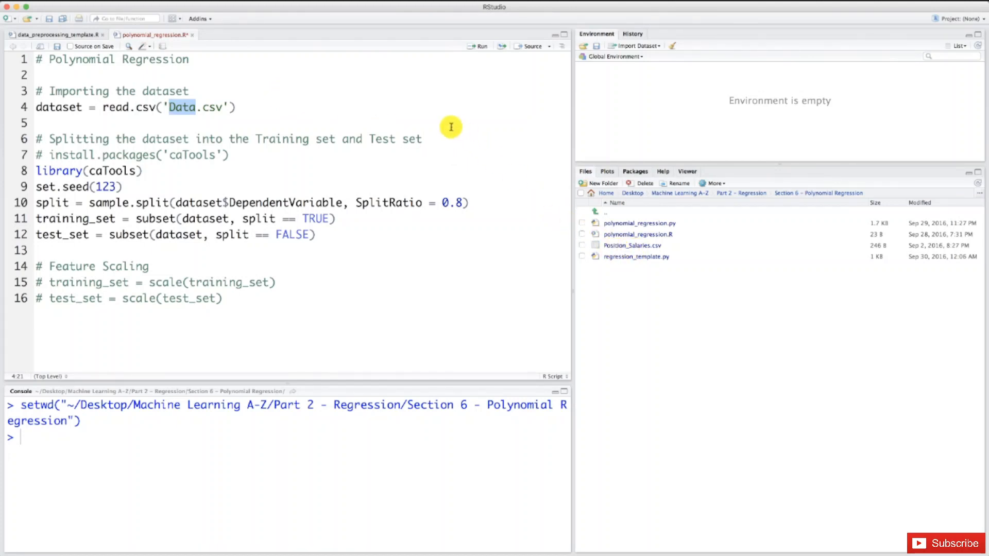
{"action": "type", "text": "Position_"}
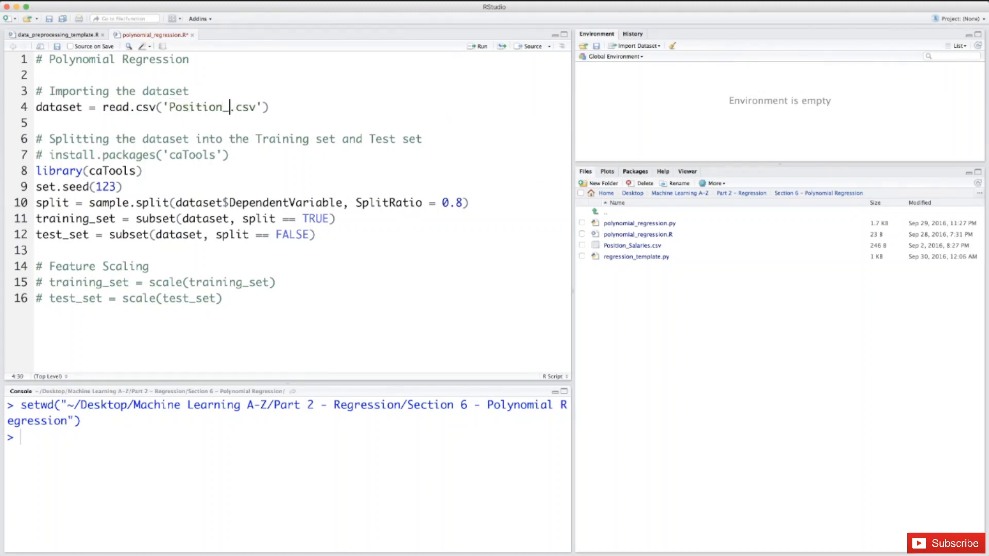
{"action": "type", "text": "Salaries"}
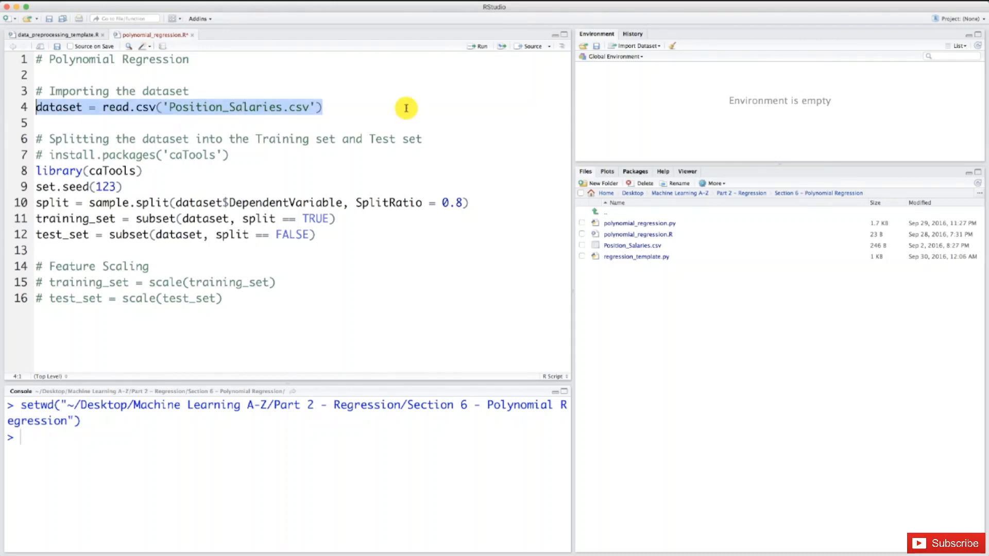
Run the import line and view the 10-row Position_Salaries dataset
{"action": "left_click", "coordinate": [478, 46]}
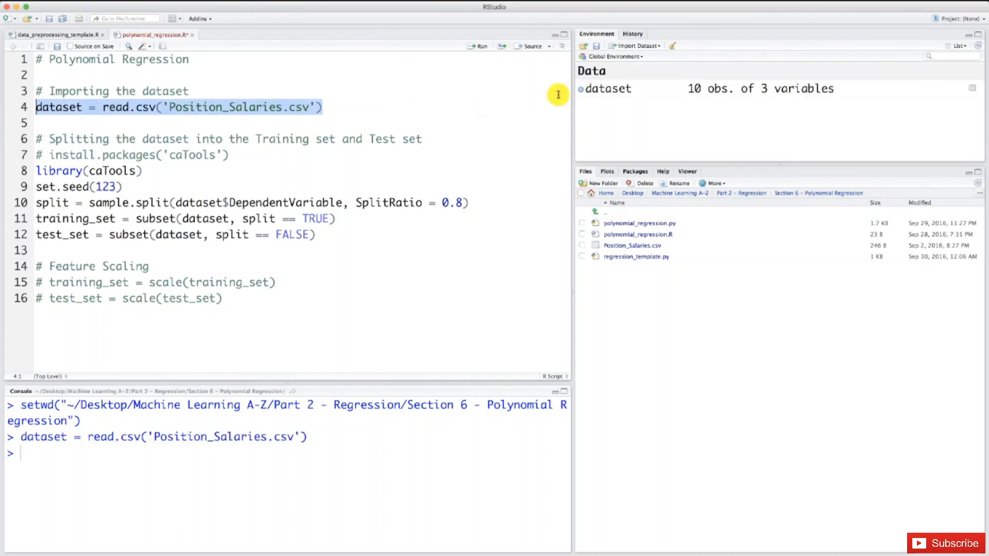
{"action": "left_click", "coordinate": [609, 89]}
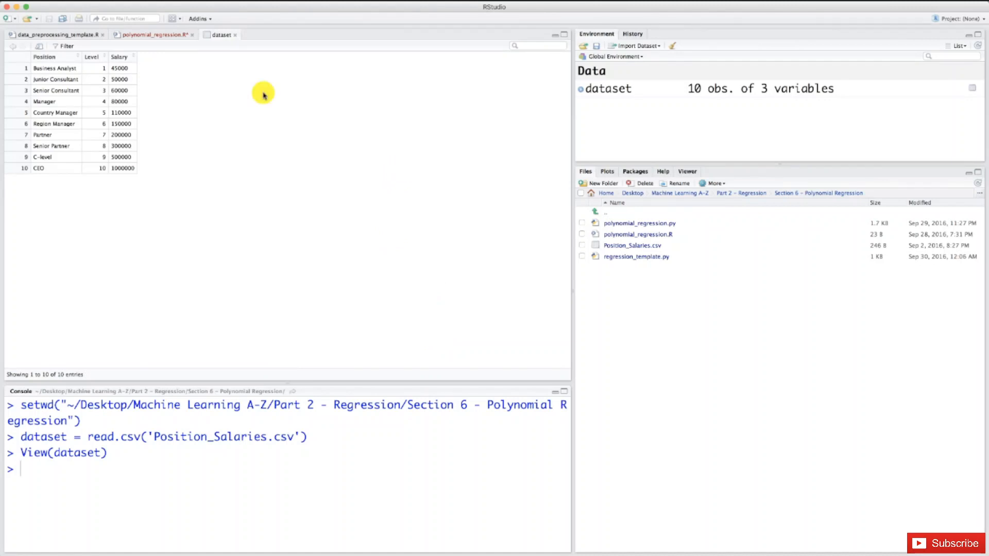
{"action": "mouse_move", "coordinate": [184, 108]}
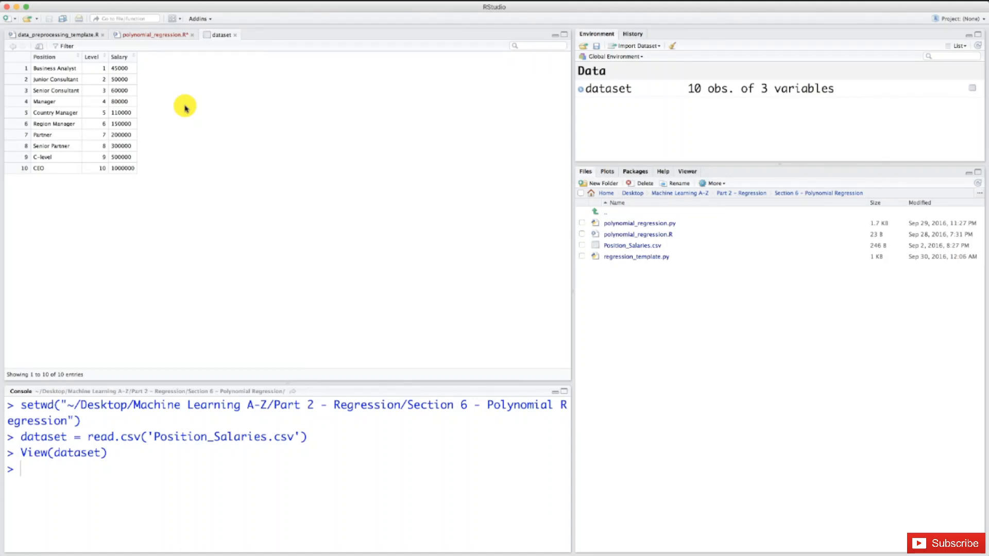
{"action": "mouse_move", "coordinate": [93, 180]}
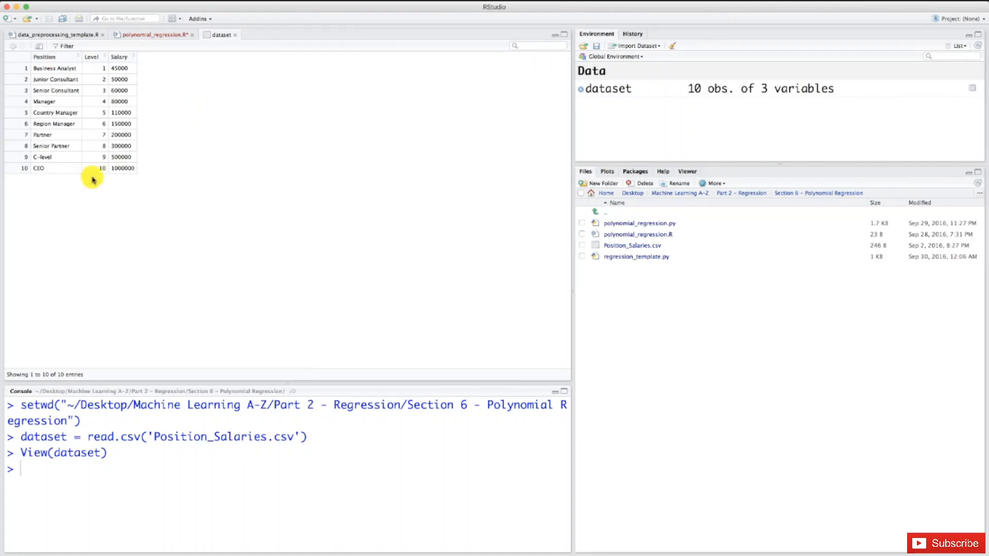
{"action": "mouse_move", "coordinate": [111, 160]}
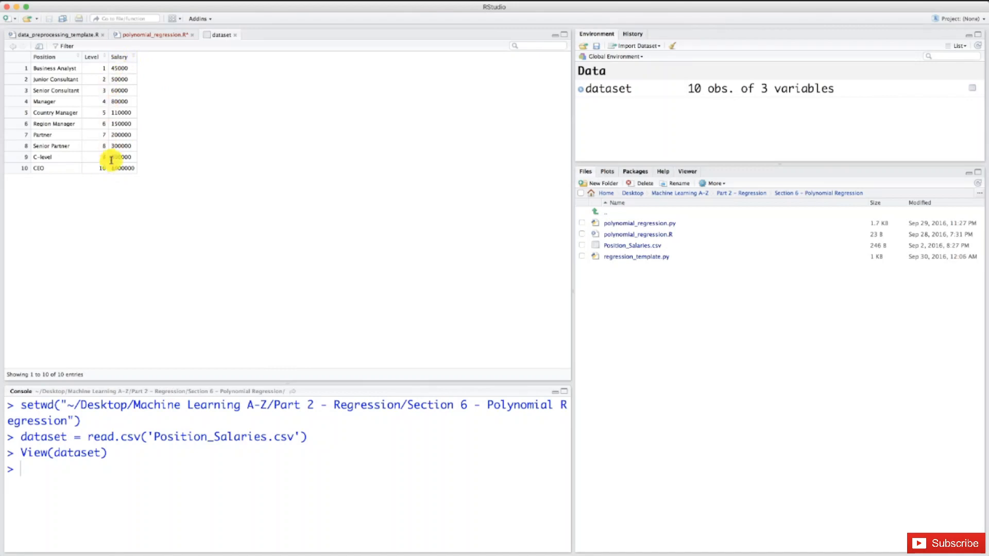
{"action": "mouse_move", "coordinate": [105, 90]}
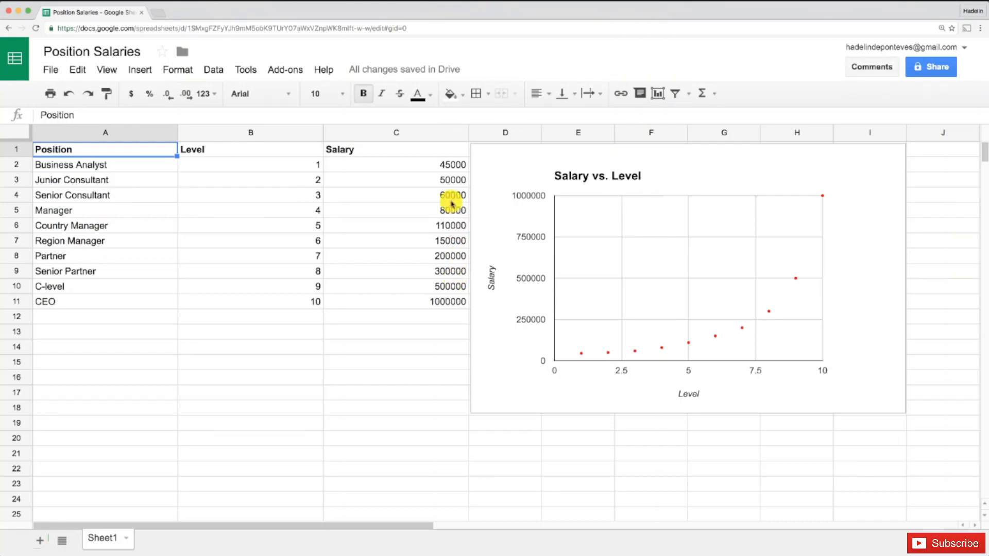
{"action": "mouse_move", "coordinate": [265, 183]}
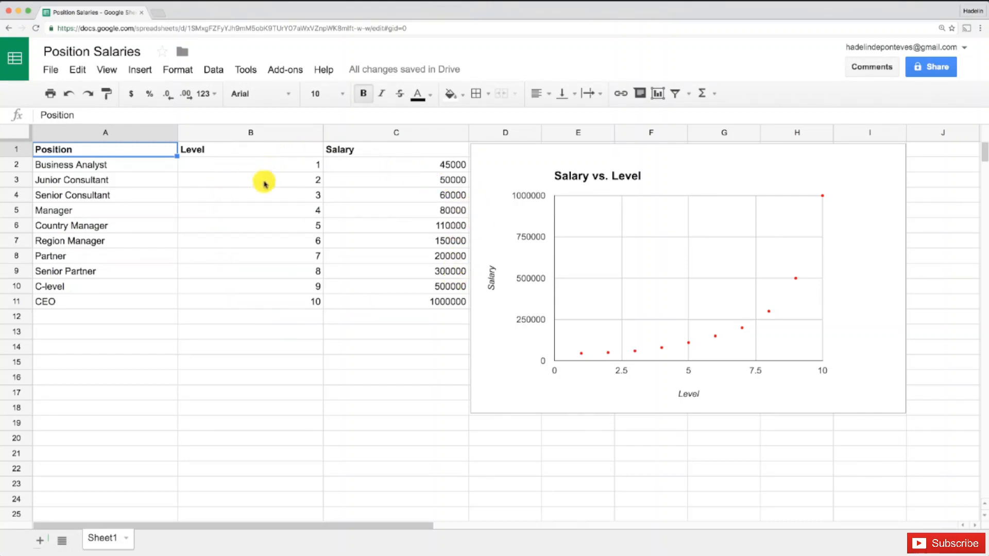
{"action": "mouse_move", "coordinate": [654, 411]}
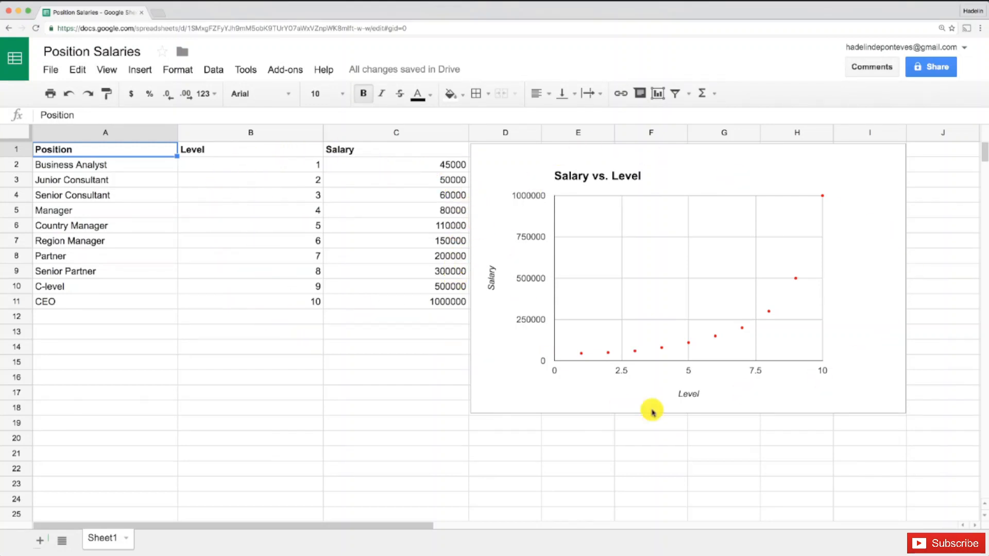
{"action": "mouse_move", "coordinate": [821, 196]}
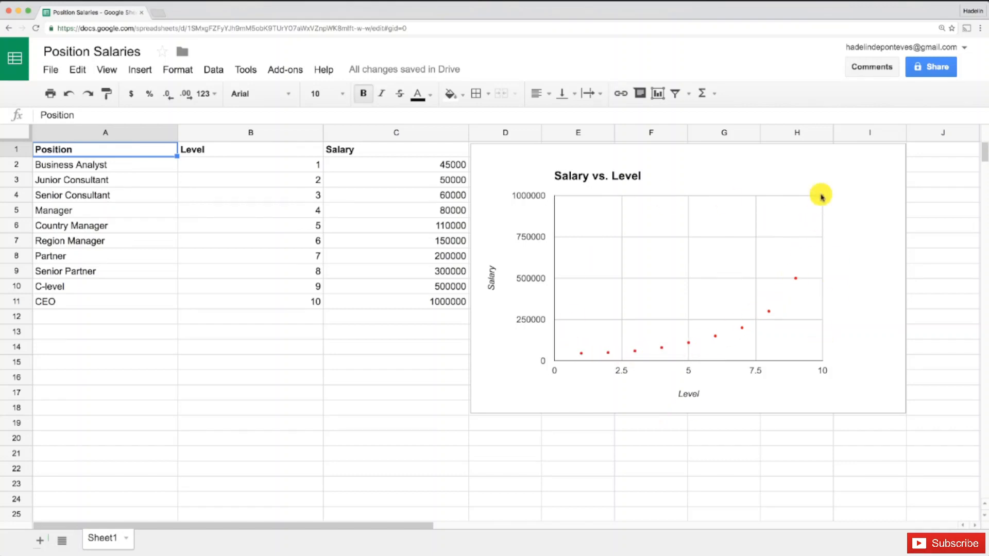
{"action": "mouse_move", "coordinate": [617, 351]}
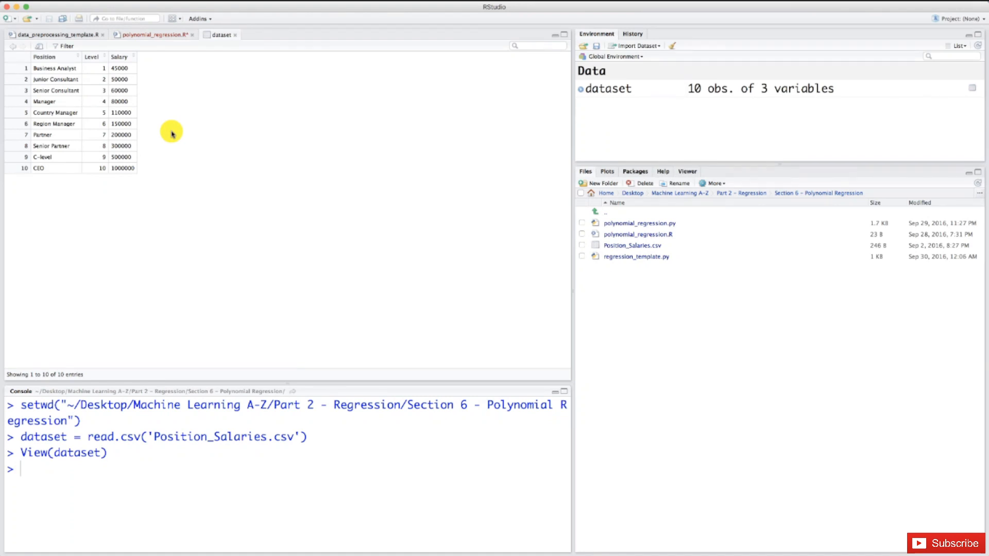
{"action": "mouse_move", "coordinate": [39, 123]}
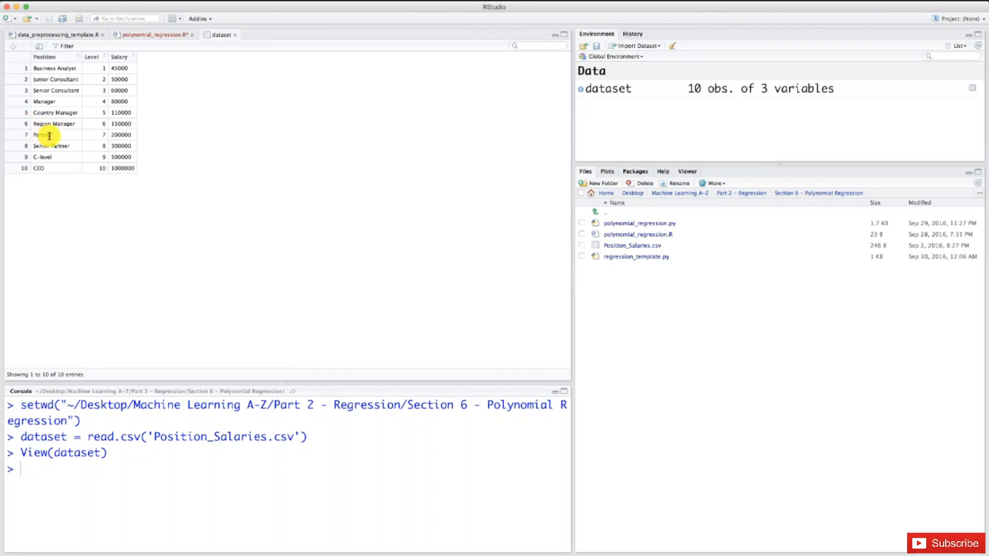
{"action": "mouse_move", "coordinate": [83, 130]}
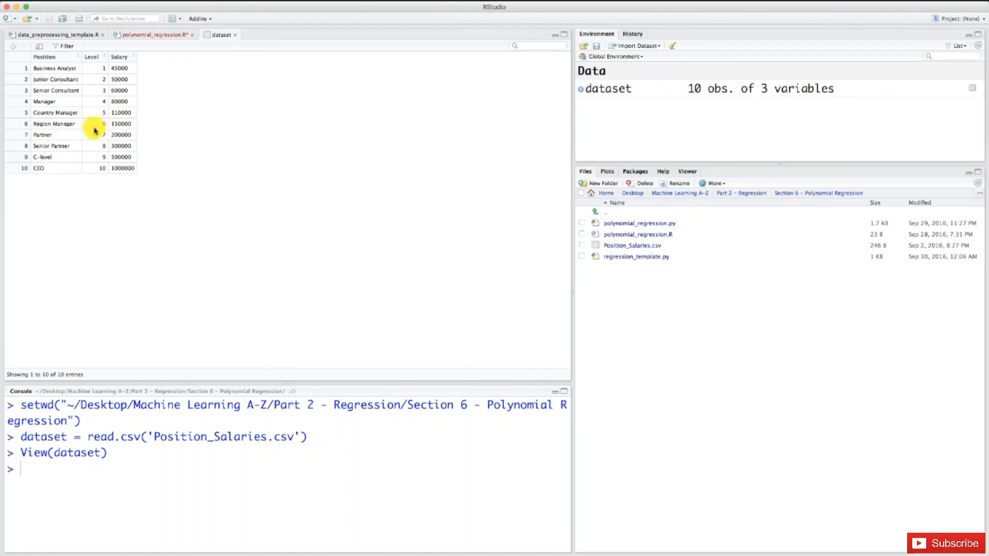
{"action": "mouse_move", "coordinate": [101, 131]}
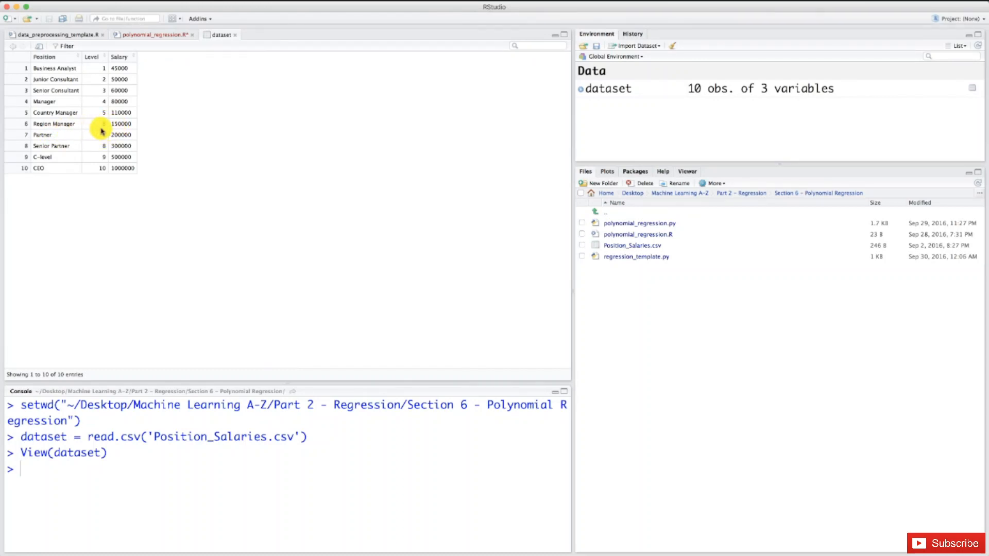
{"action": "mouse_move", "coordinate": [212, 124]}
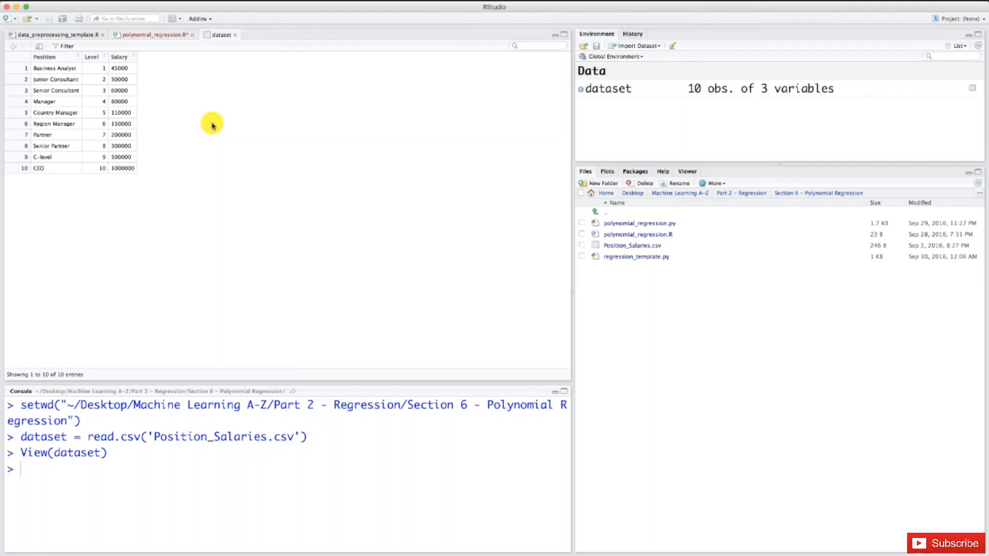
{"action": "mouse_move", "coordinate": [215, 105]}
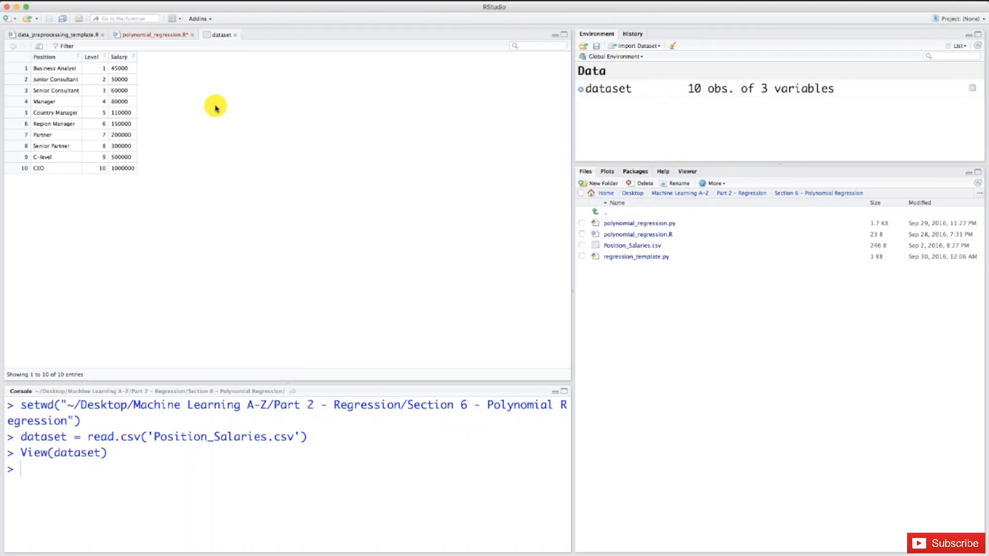
{"action": "mouse_move", "coordinate": [91, 133]}
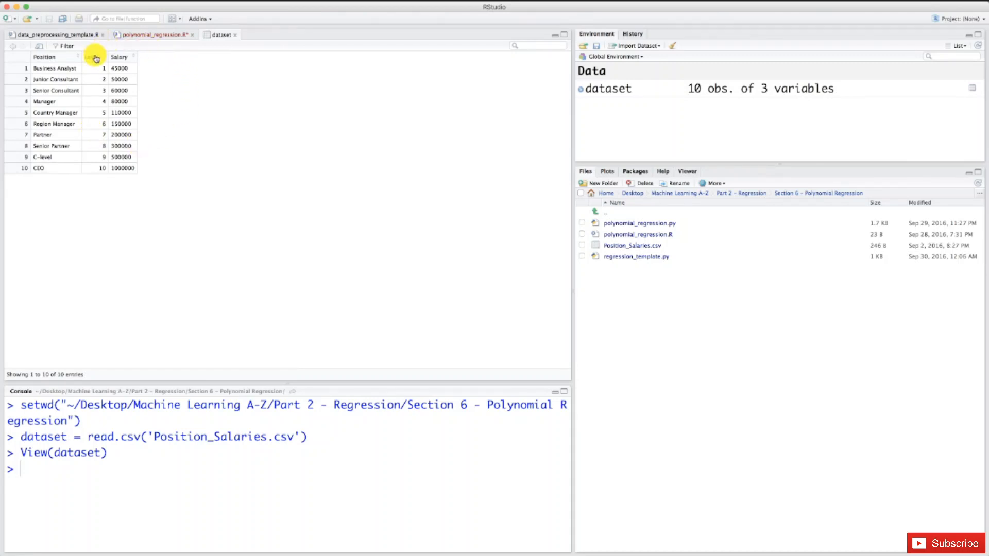
{"action": "mouse_move", "coordinate": [153, 63]}
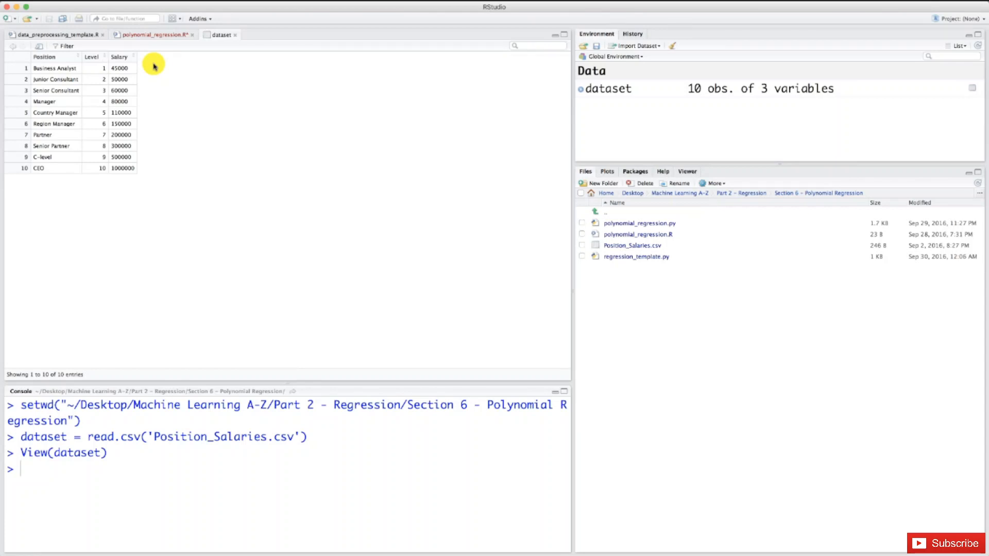
{"action": "mouse_move", "coordinate": [103, 145]}
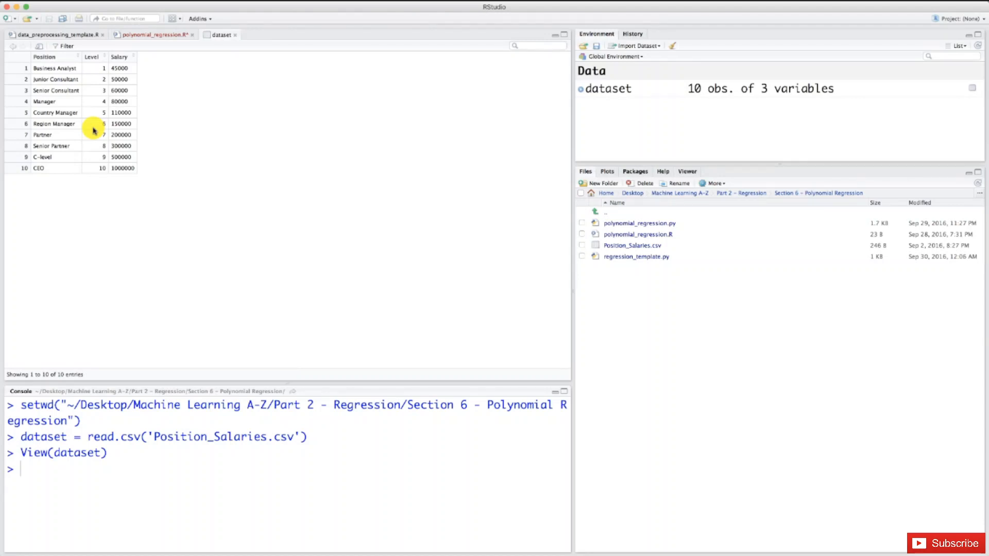
{"action": "mouse_move", "coordinate": [118, 51]}
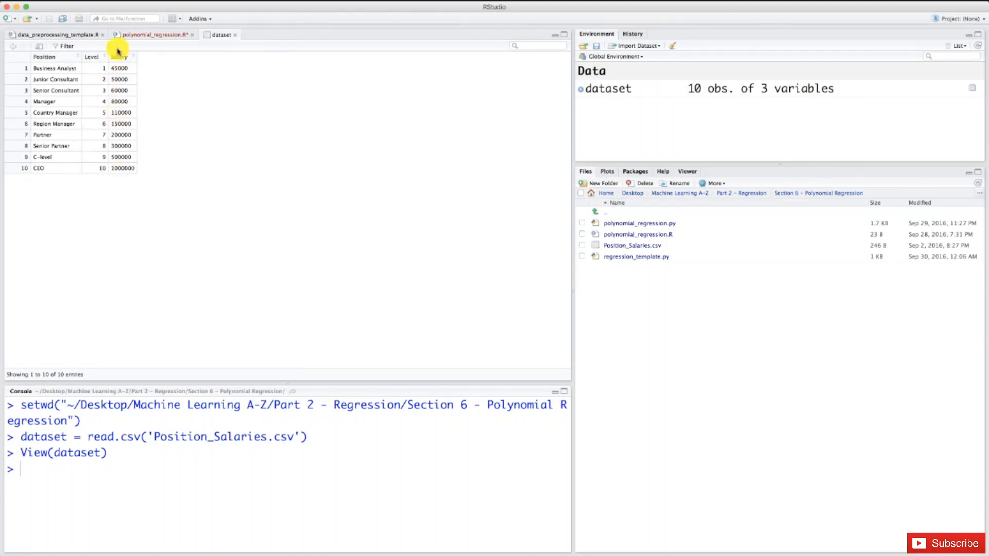
{"action": "mouse_move", "coordinate": [98, 131]}
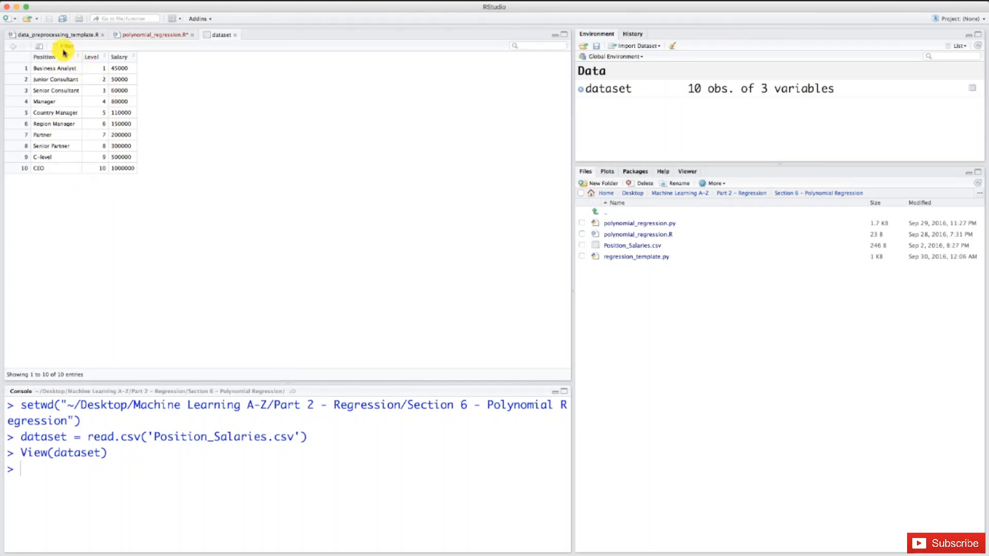
{"action": "mouse_move", "coordinate": [50, 116]}
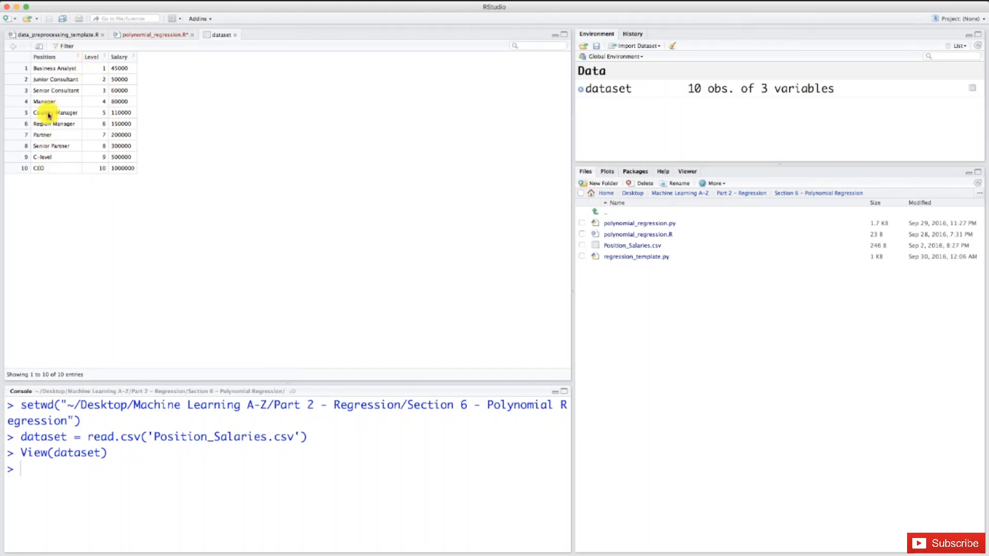
{"action": "mouse_move", "coordinate": [83, 182]}
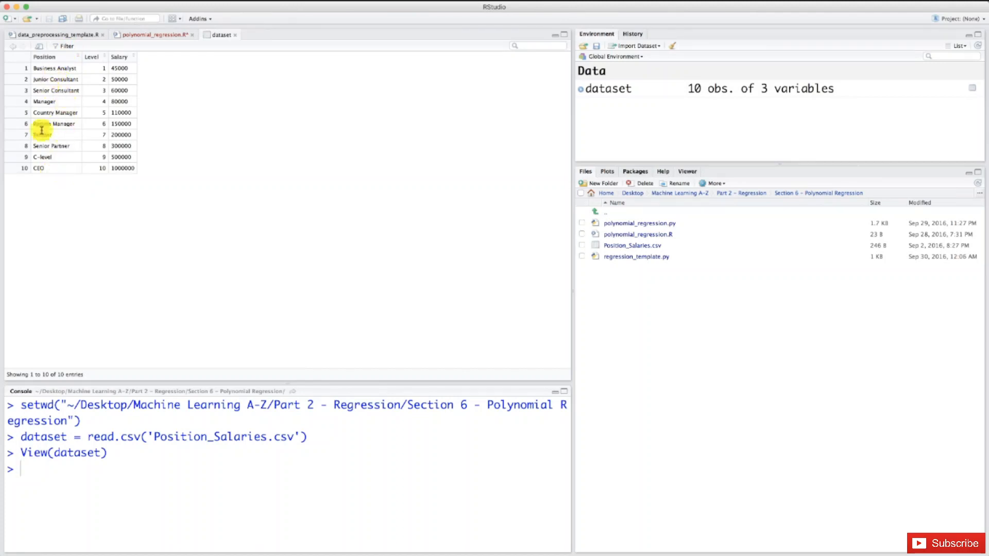
{"action": "mouse_move", "coordinate": [96, 184]}
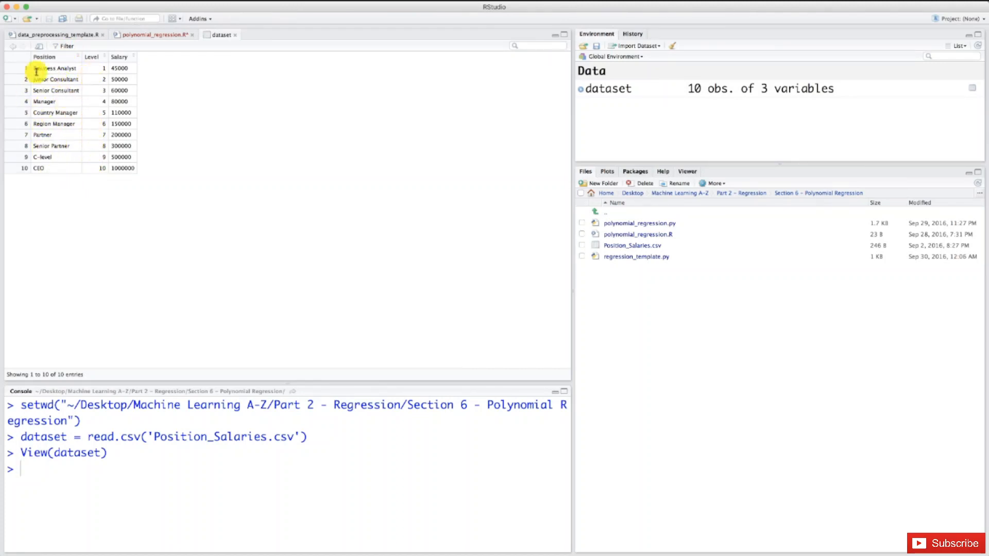
{"action": "mouse_move", "coordinate": [73, 154]}
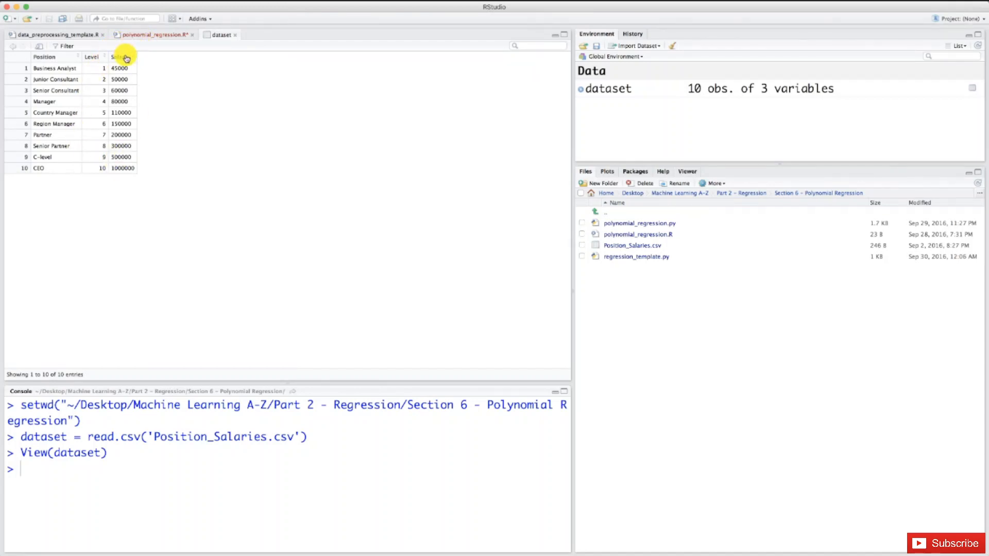
{"action": "mouse_move", "coordinate": [100, 47]}
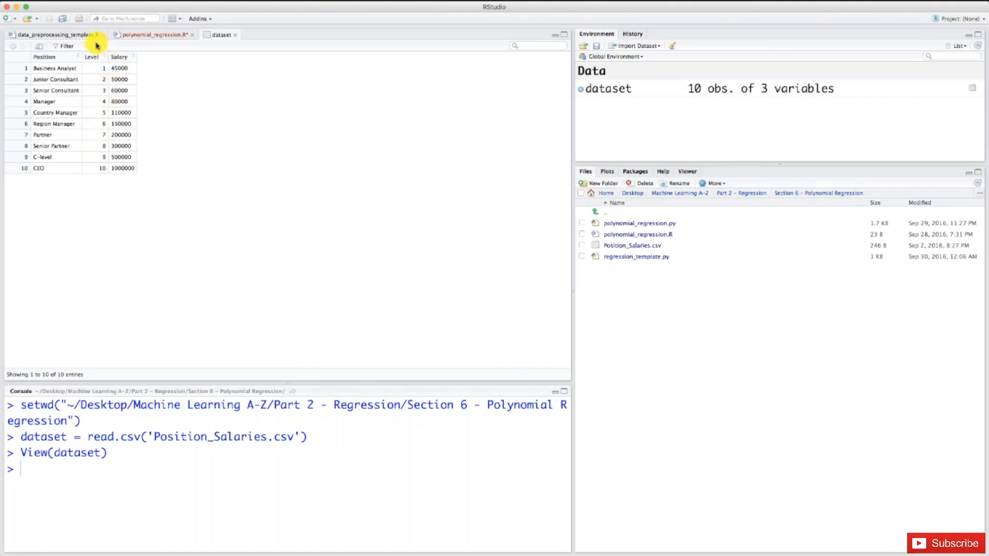
{"action": "mouse_move", "coordinate": [145, 118]}
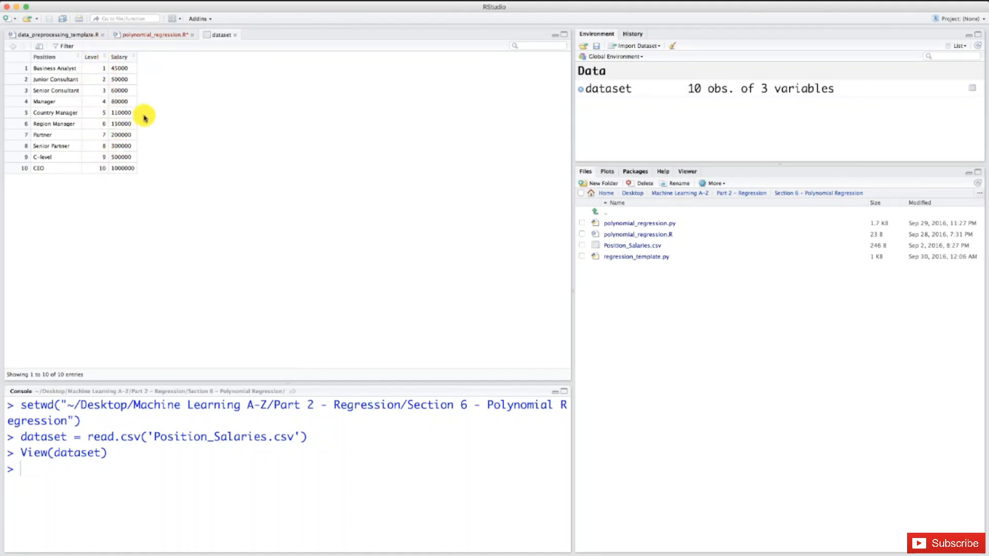
{"action": "mouse_move", "coordinate": [111, 159]}
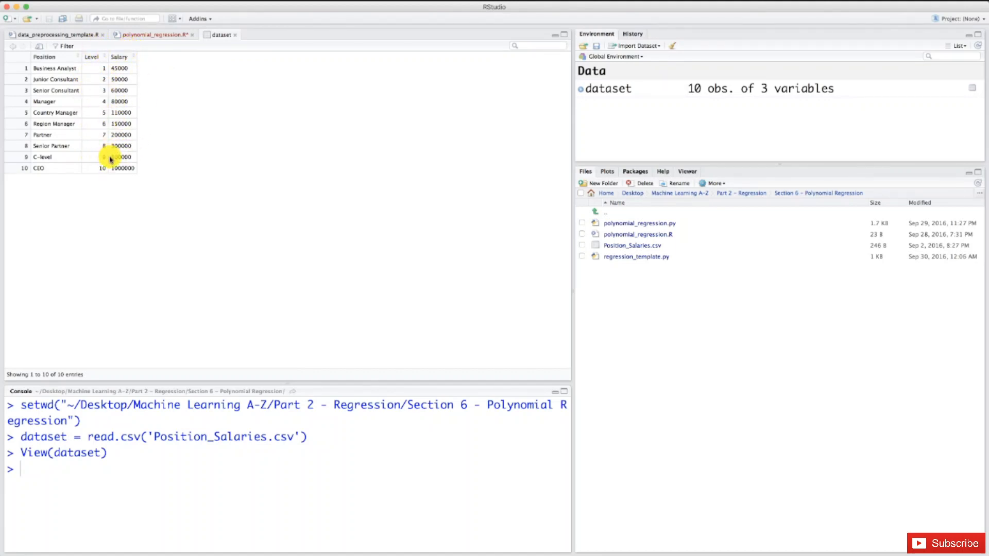
Add a new line 5 reading dataset = dataset[] below the import
{"action": "left_click", "coordinate": [151, 34]}
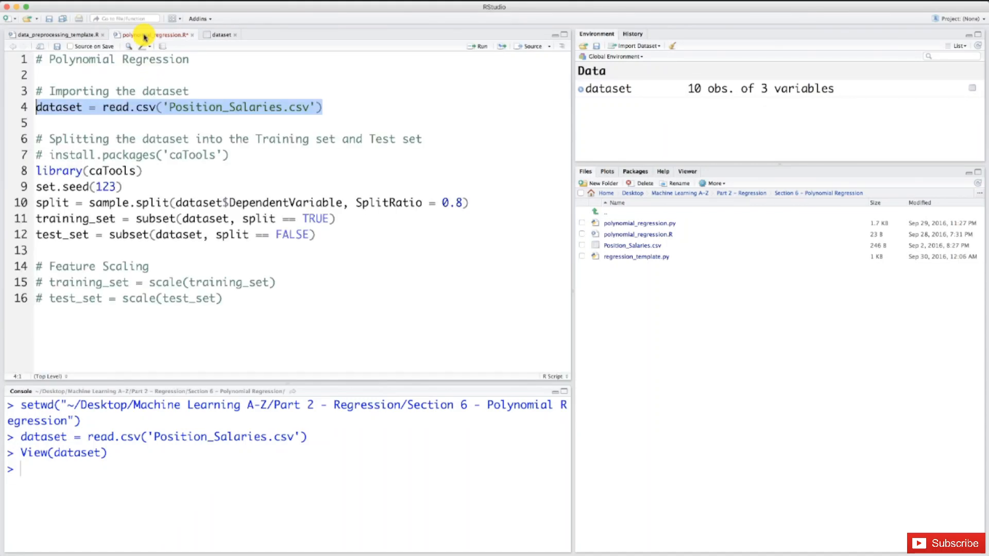
{"action": "left_click", "coordinate": [329, 107]}
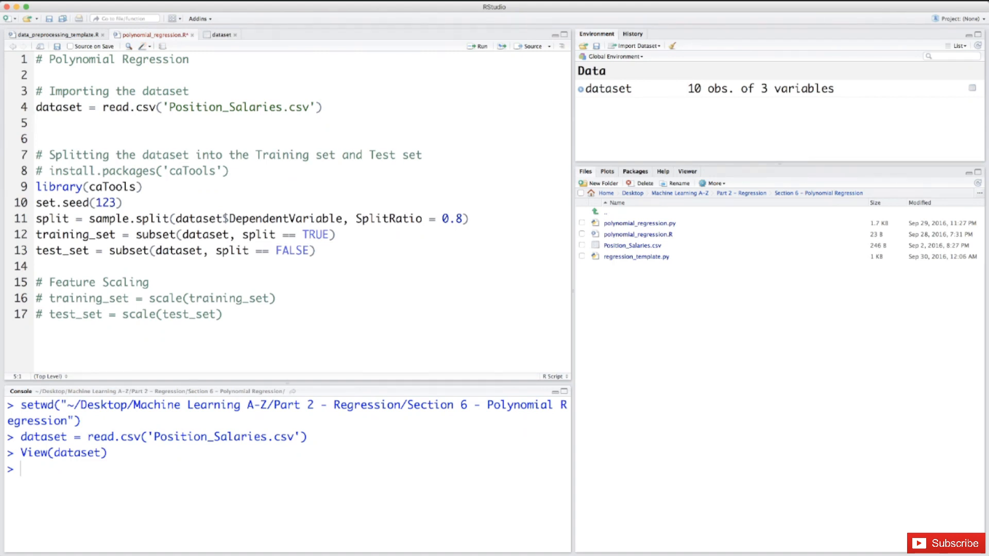
{"action": "type", "text": "d"}
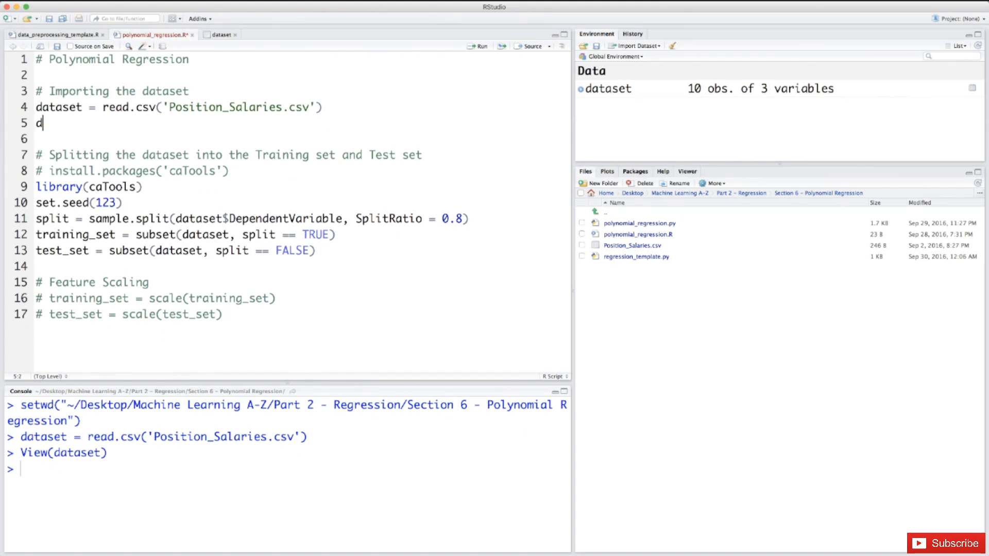
{"action": "type", "text": "ataset ="}
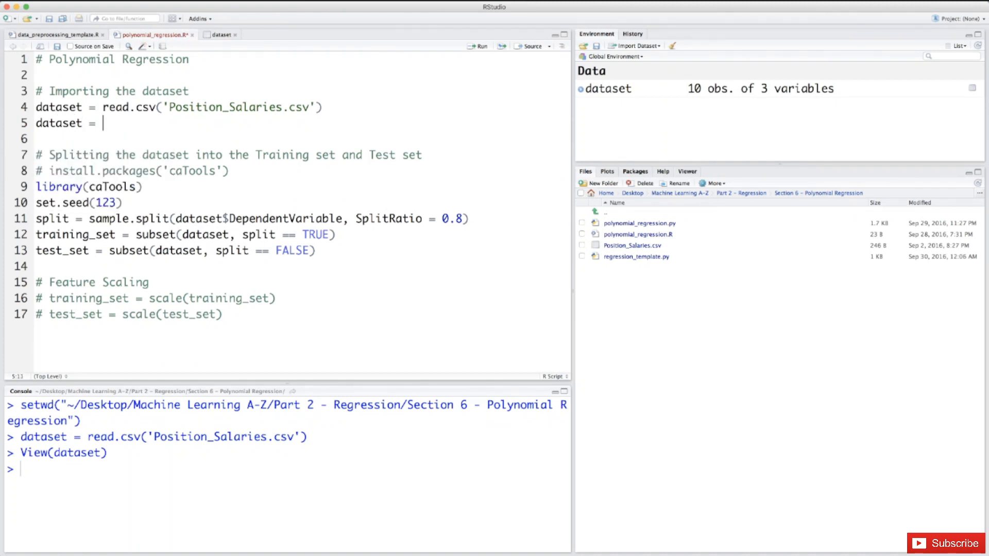
{"action": "type", "text": "dataset["}
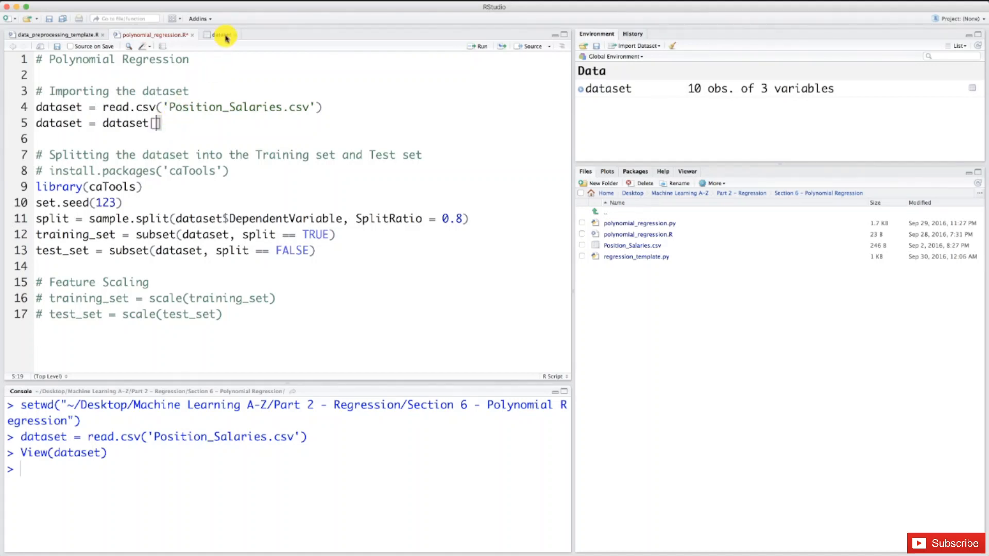
Check the dataset table's Position, Level and Salary columns
{"action": "left_click", "coordinate": [223, 34]}
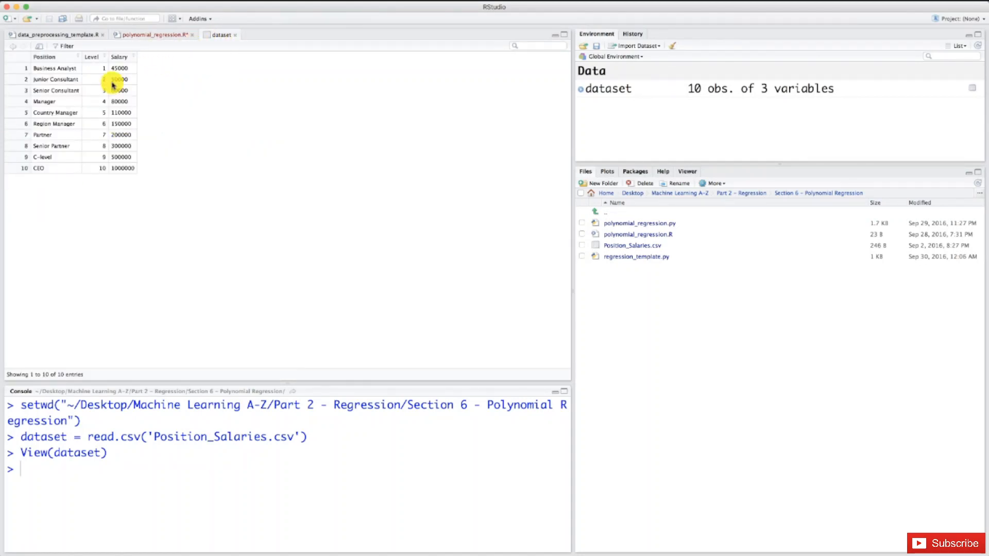
{"action": "mouse_move", "coordinate": [44, 149]}
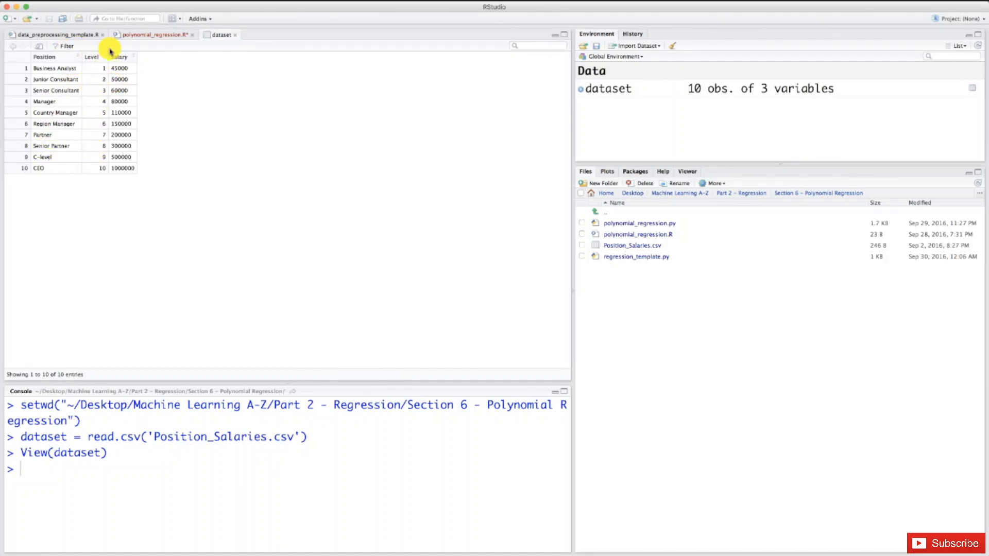
{"action": "mouse_move", "coordinate": [147, 80]}
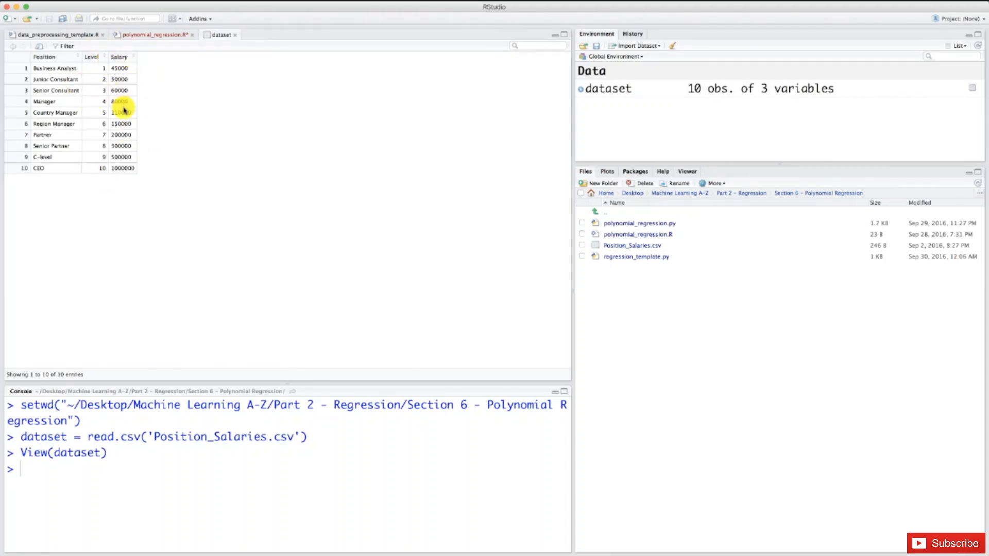
Complete line 5 as dataset = dataset[2:3] and run it
{"action": "left_click", "coordinate": [151, 34]}
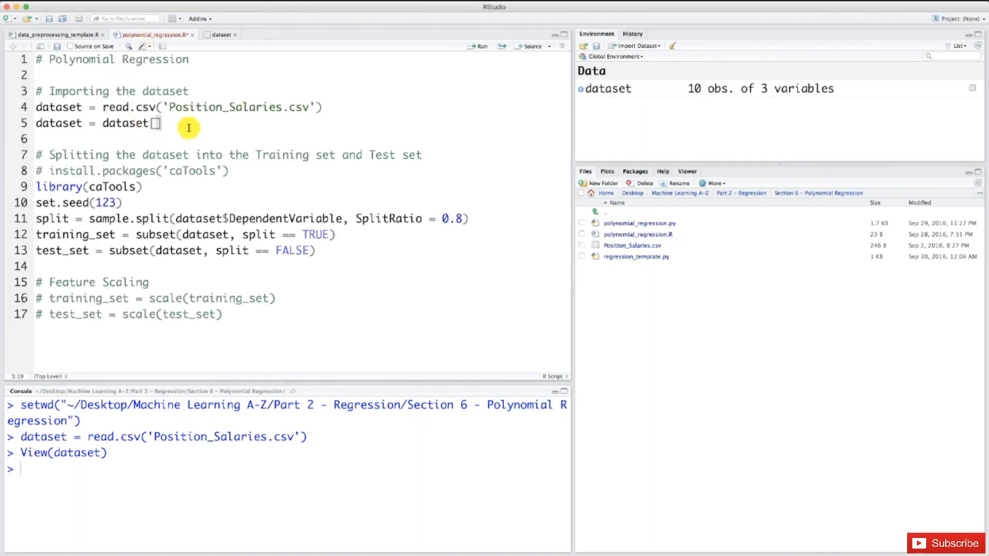
{"action": "mouse_move", "coordinate": [195, 128]}
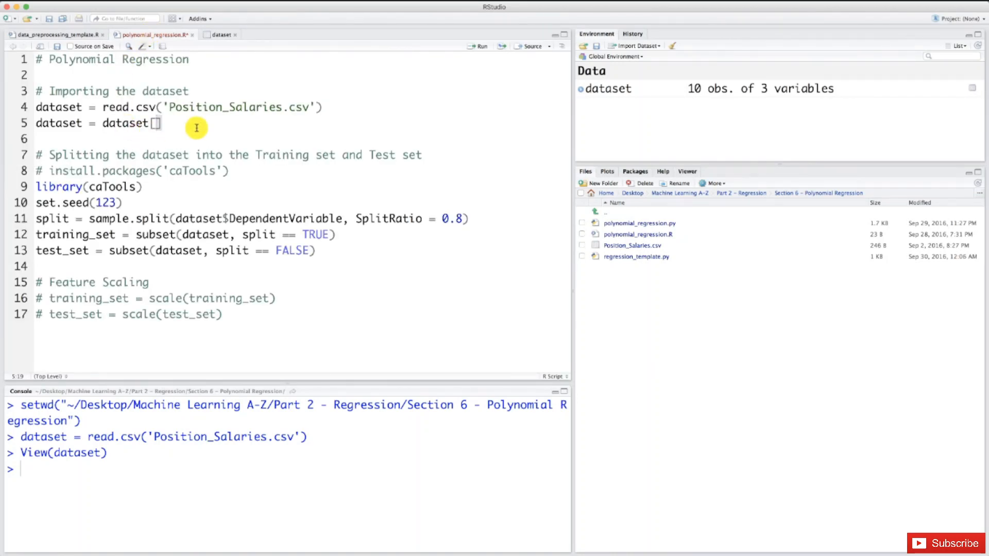
{"action": "type", "text": "[2"}
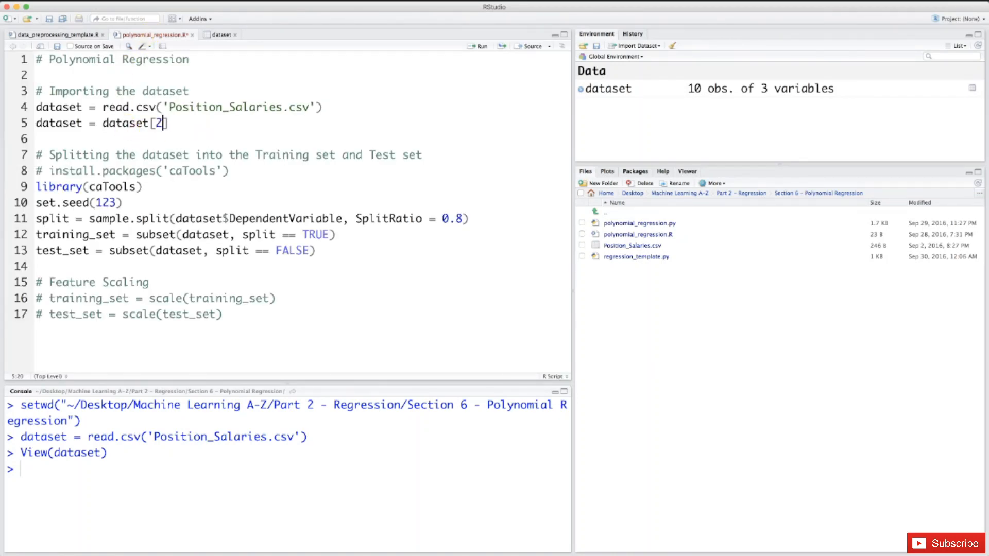
{"action": "type", "text": ":3"}
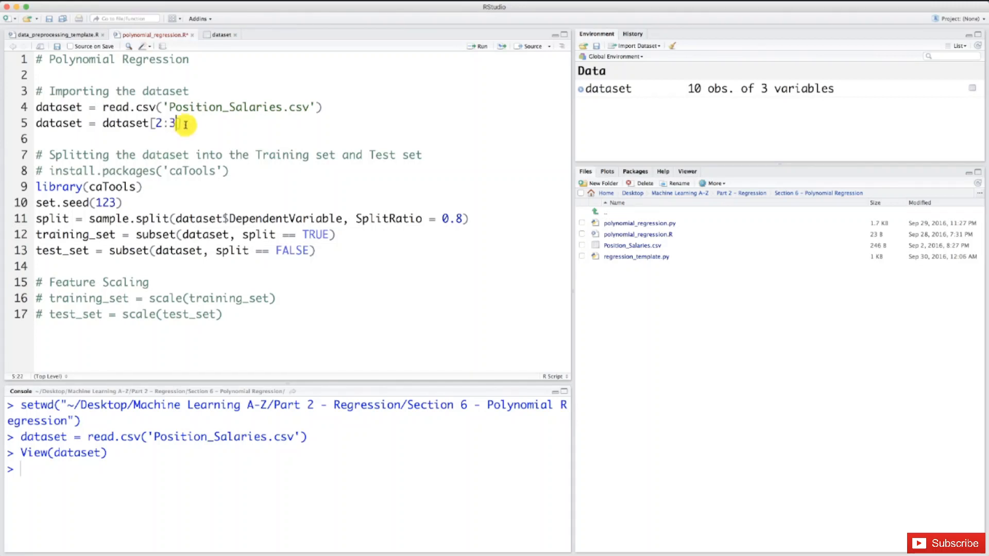
{"action": "key", "text": "Home"}
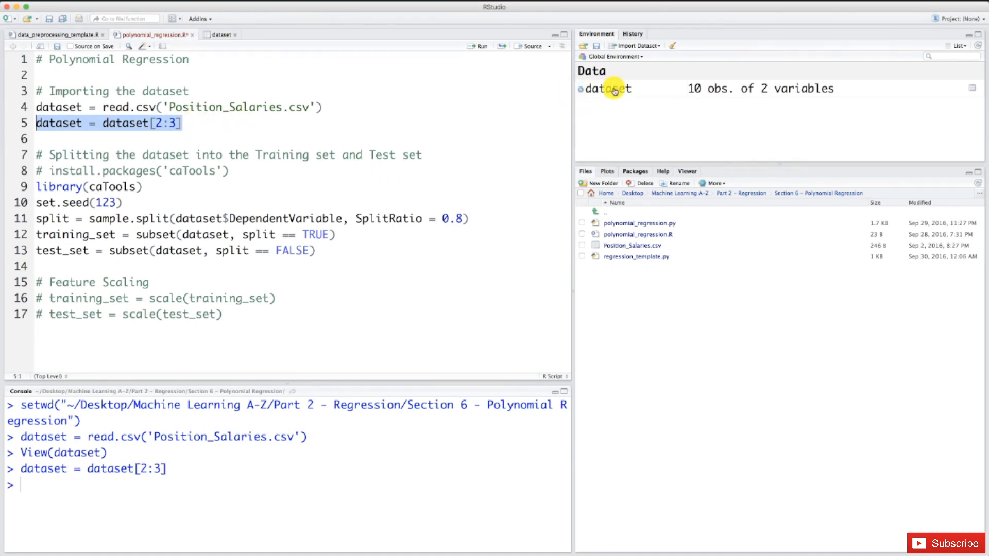
View the trimmed Level and Salary dataset, then return to the script
{"action": "left_click", "coordinate": [604, 88]}
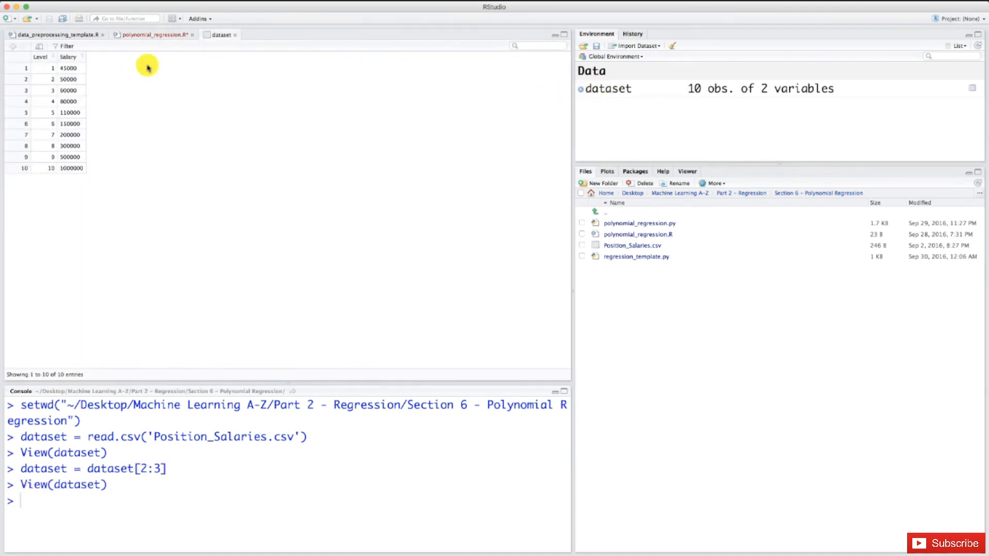
{"action": "mouse_move", "coordinate": [68, 56]}
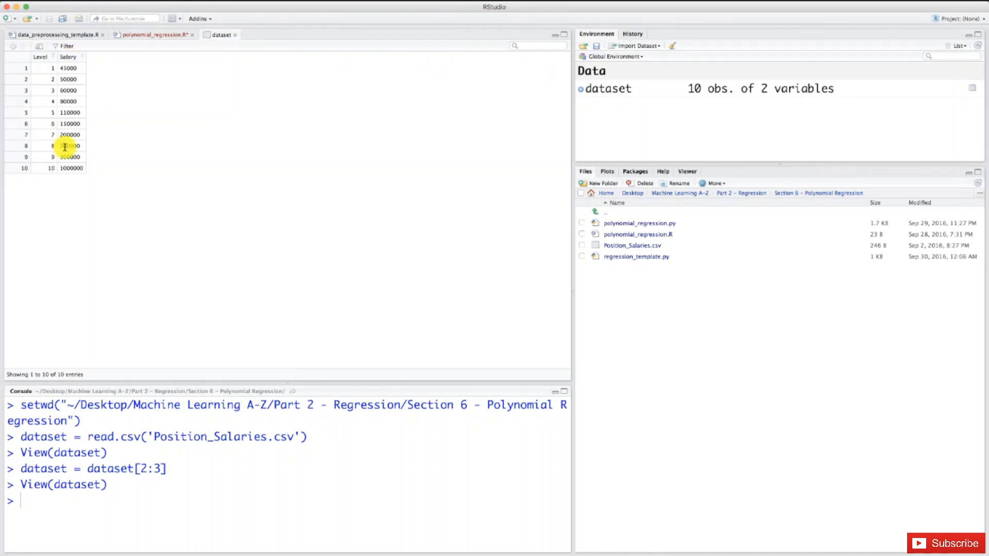
{"action": "mouse_move", "coordinate": [40, 165]}
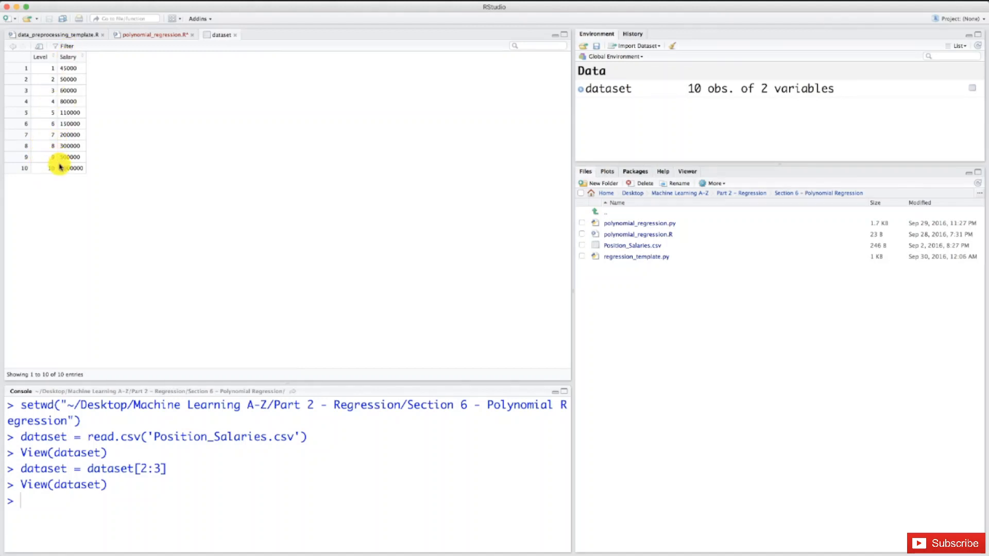
{"action": "mouse_move", "coordinate": [58, 76]}
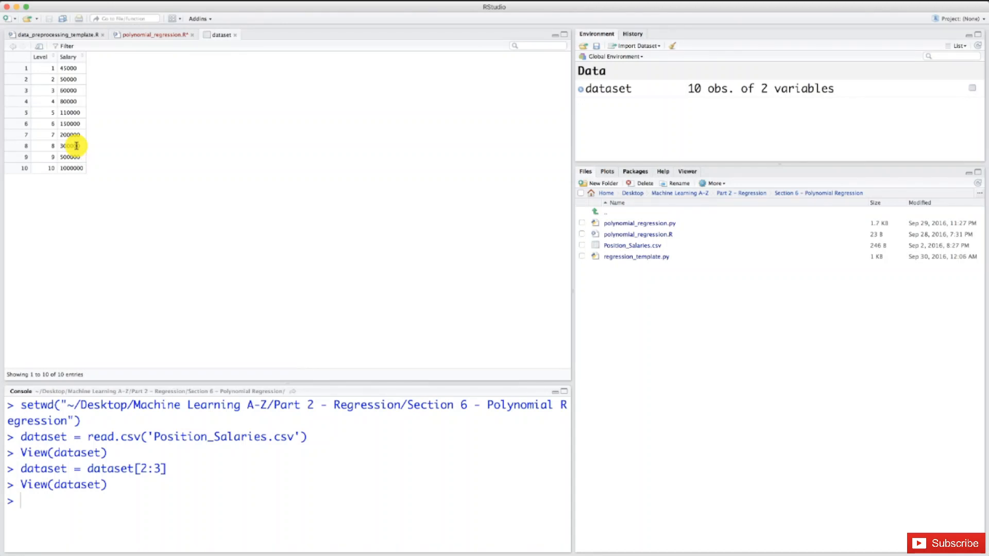
{"action": "mouse_move", "coordinate": [46, 135]}
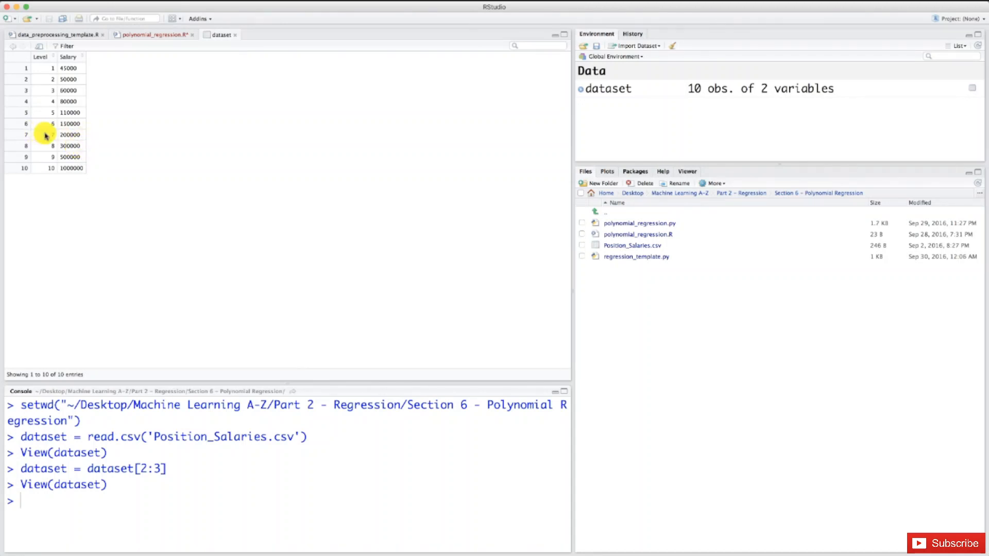
{"action": "mouse_move", "coordinate": [161, 53]}
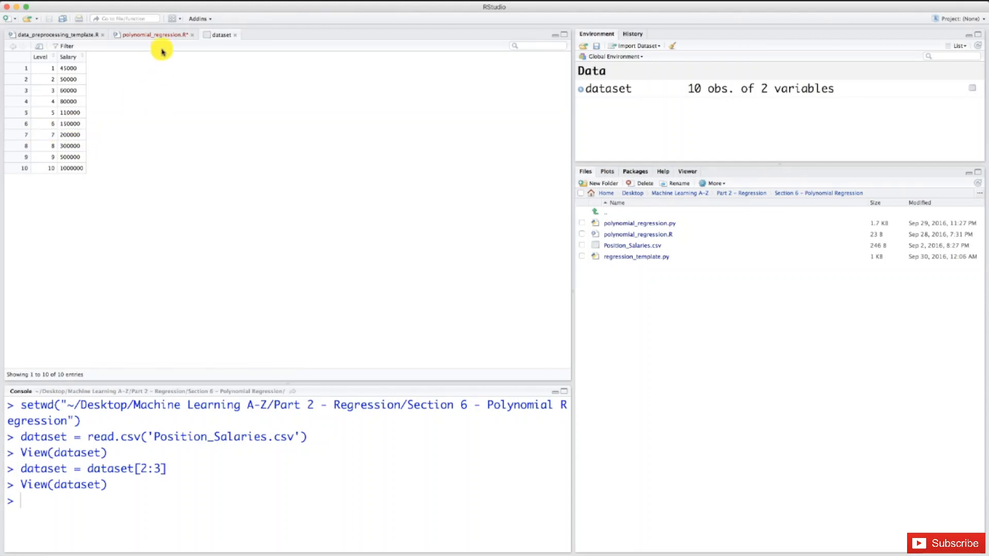
{"action": "left_click", "coordinate": [152, 34]}
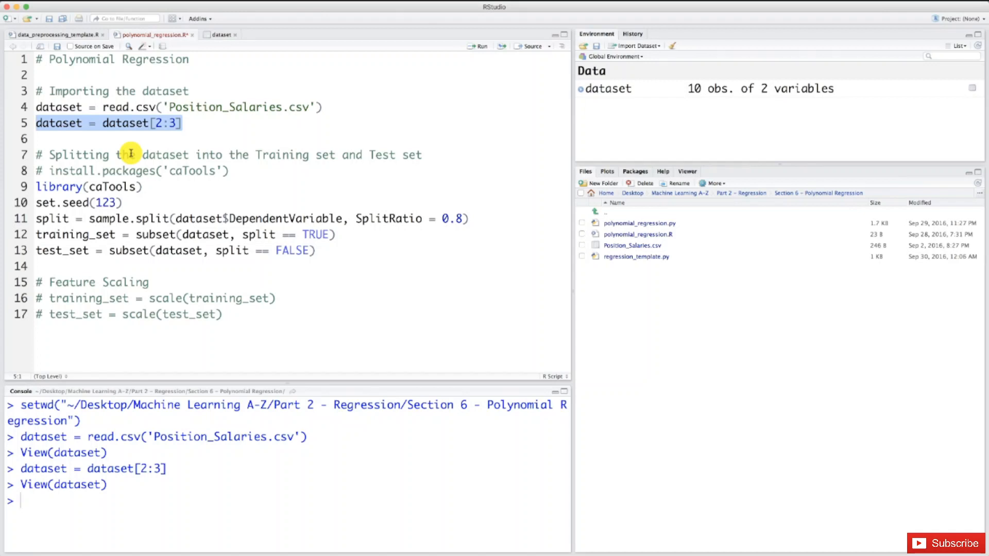
Show the dataset table of ten Level and Salary rows again
{"action": "left_click", "coordinate": [127, 156]}
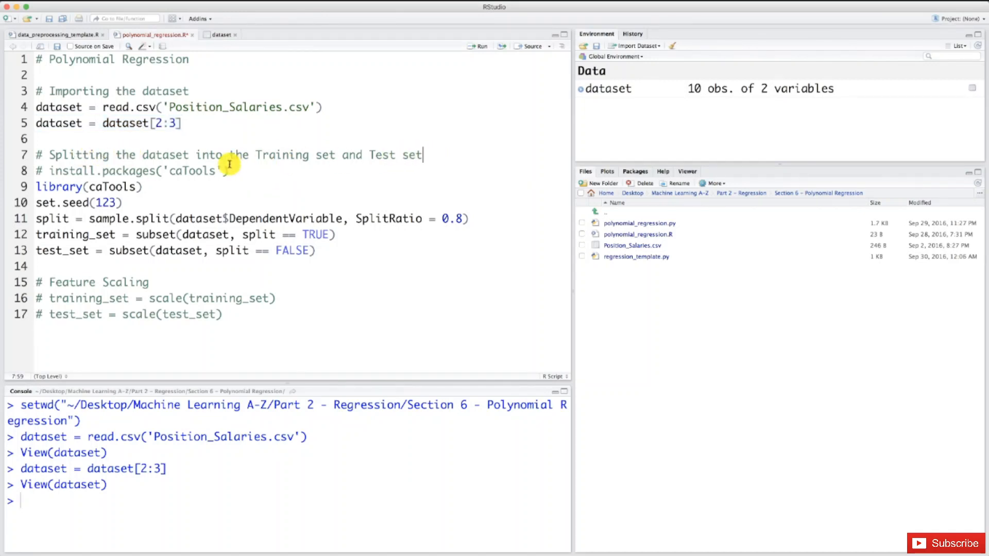
{"action": "mouse_move", "coordinate": [439, 151]}
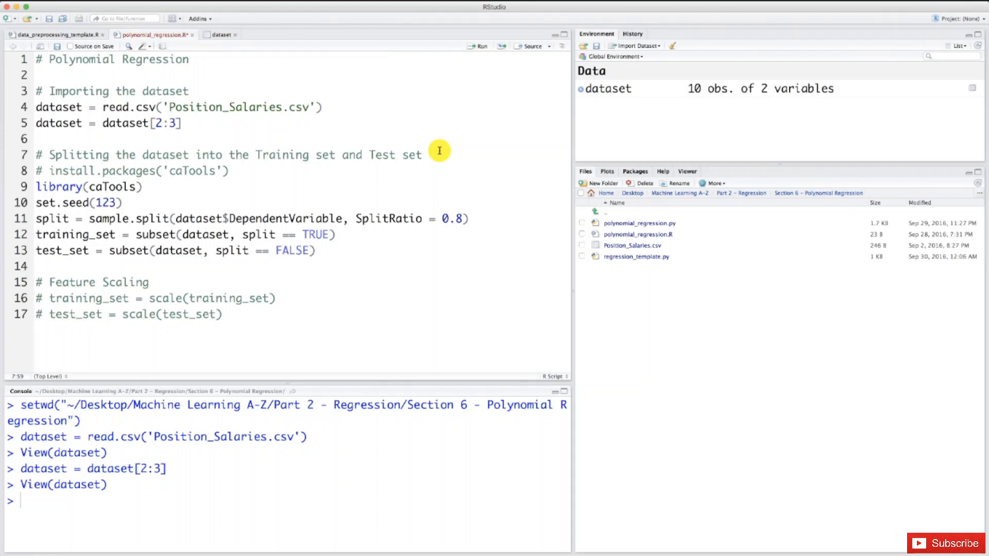
{"action": "left_click", "coordinate": [220, 35]}
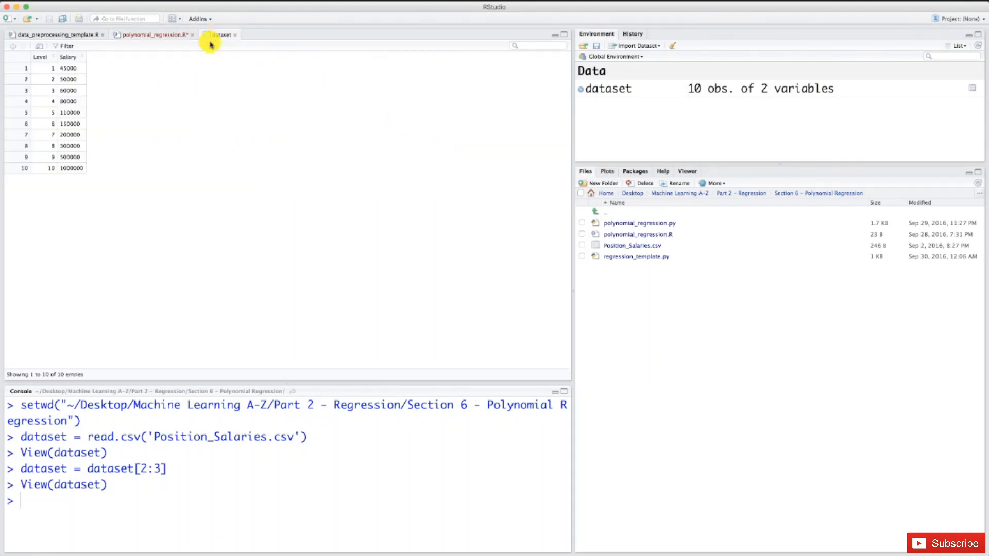
{"action": "mouse_move", "coordinate": [80, 159]}
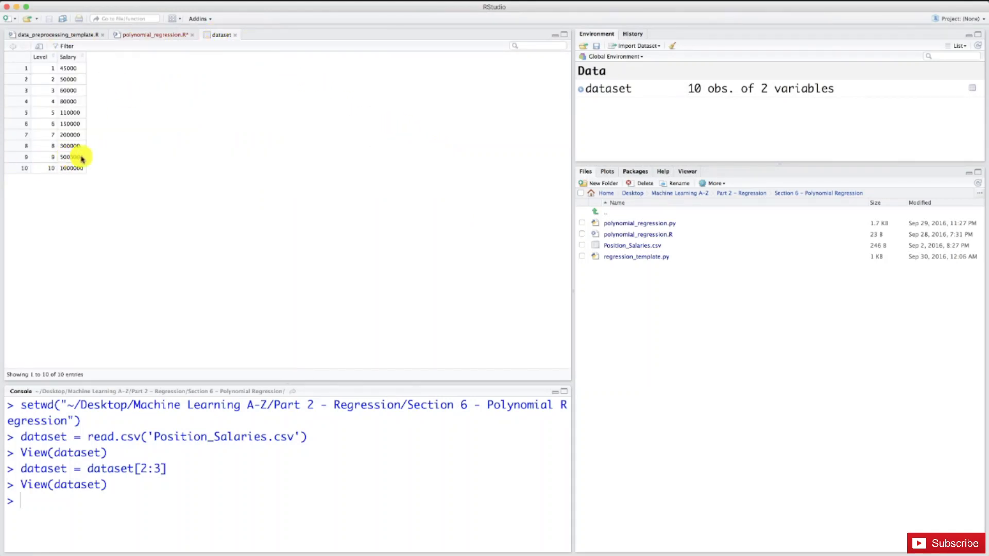
{"action": "mouse_move", "coordinate": [99, 157]}
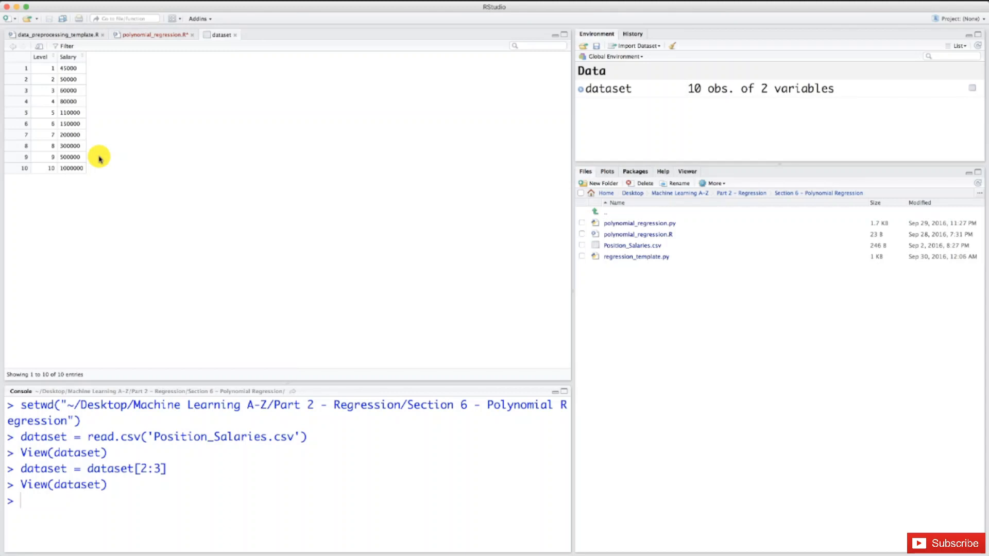
{"action": "mouse_move", "coordinate": [41, 130]}
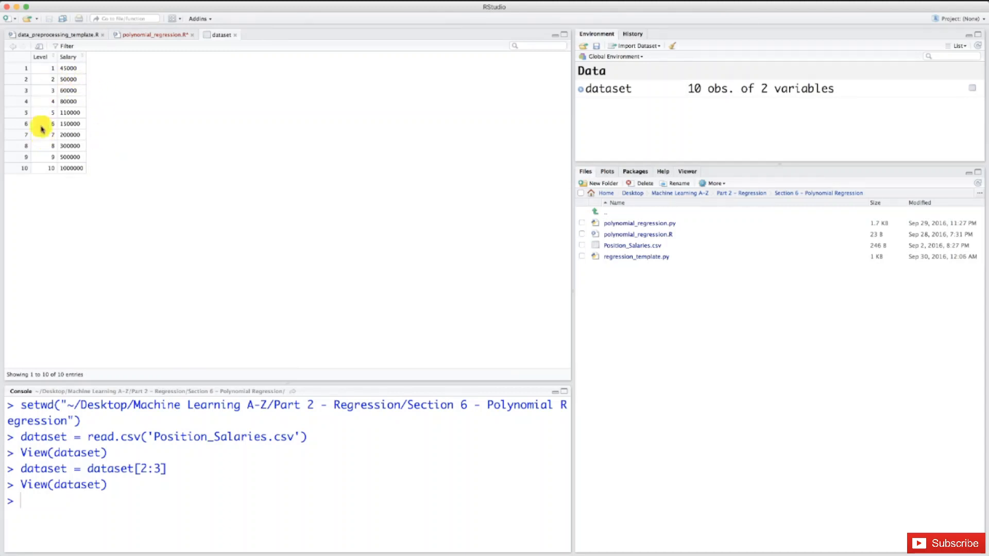
{"action": "mouse_move", "coordinate": [55, 165]}
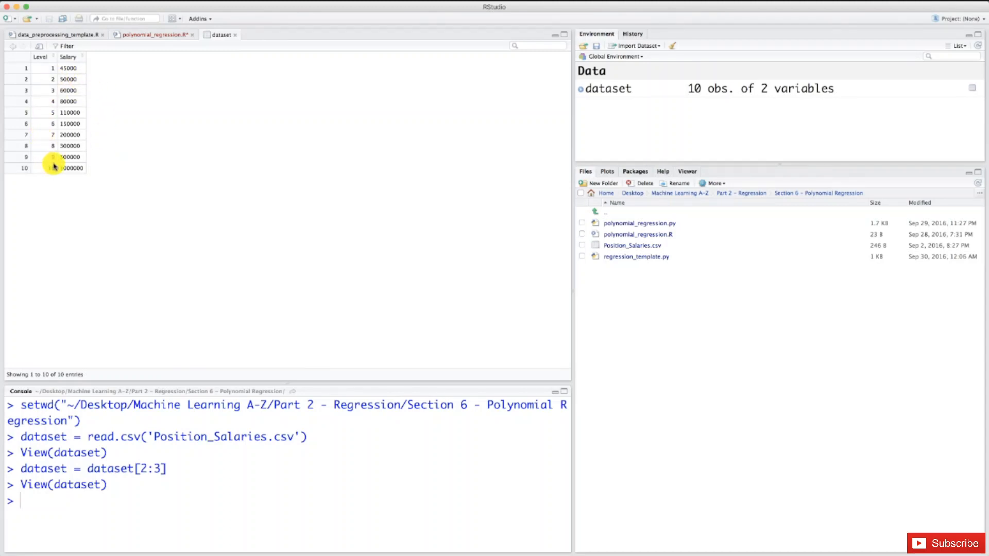
{"action": "mouse_move", "coordinate": [146, 81]}
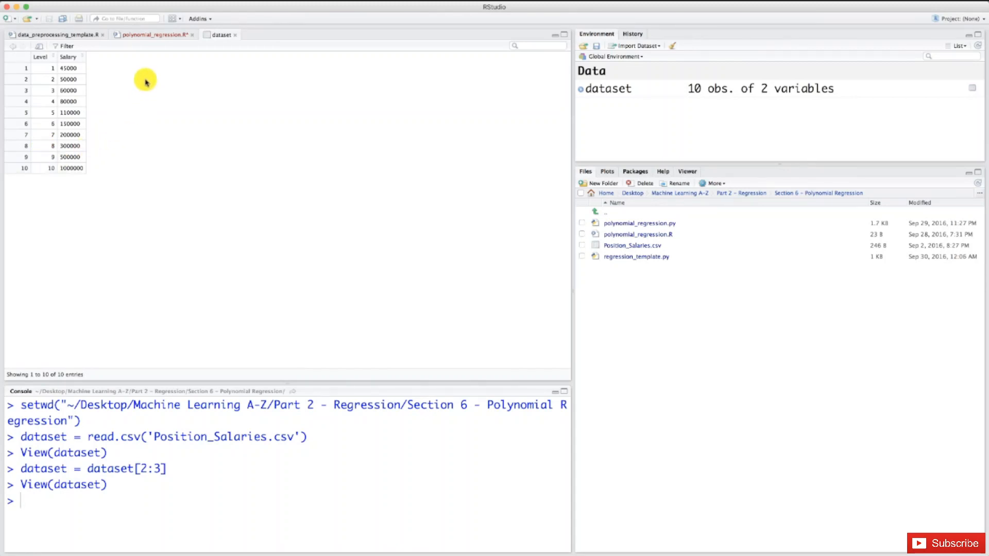
{"action": "mouse_move", "coordinate": [137, 66]}
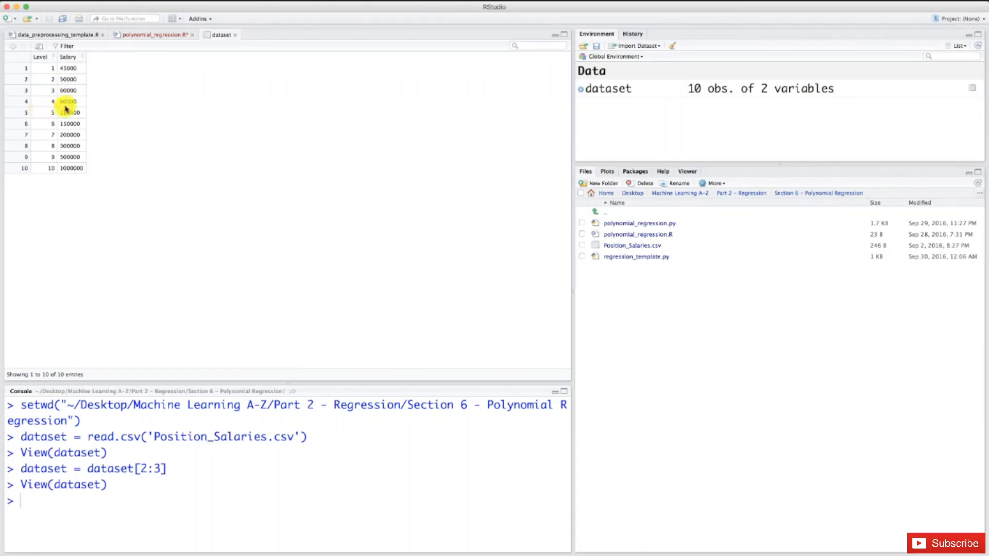
Comment out the train/test split code on lines 9–13
{"action": "left_click", "coordinate": [152, 34]}
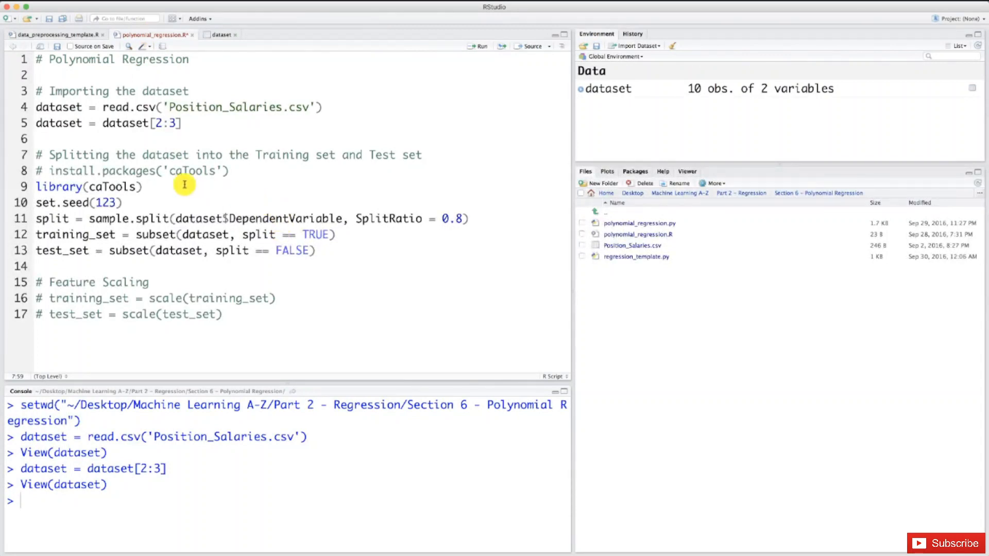
{"action": "mouse_move", "coordinate": [383, 159]}
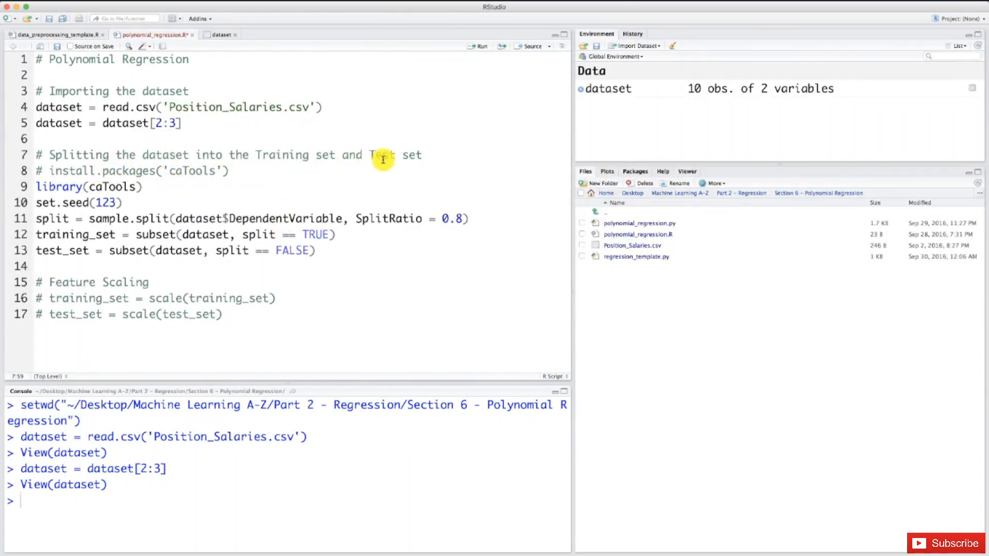
{"action": "mouse_move", "coordinate": [345, 251]}
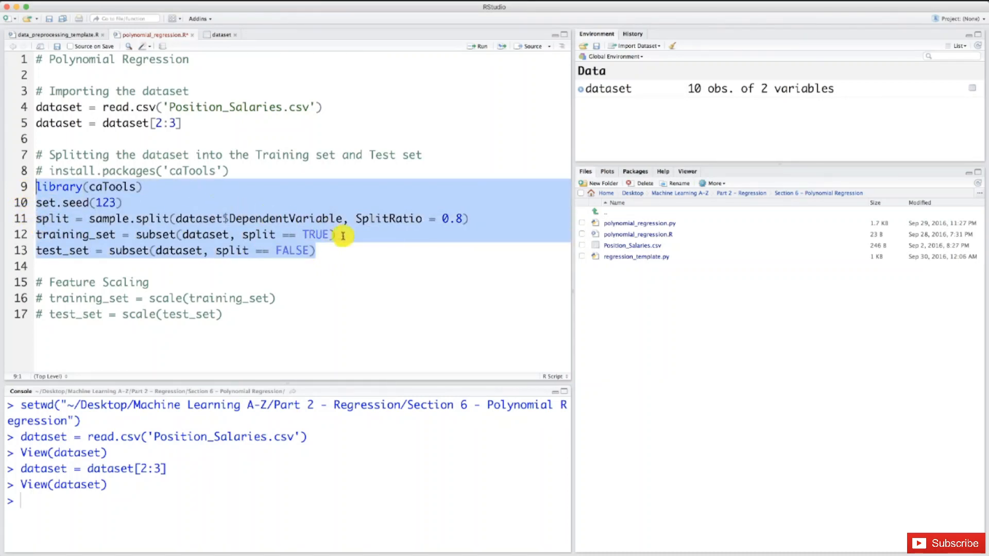
{"action": "mouse_move", "coordinate": [389, 255]}
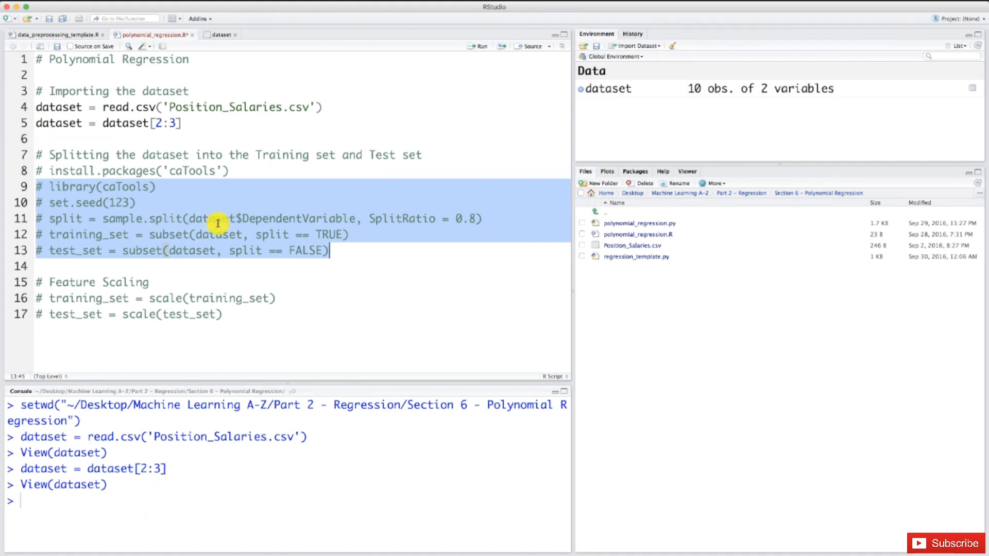
{"action": "left_click", "coordinate": [176, 234]}
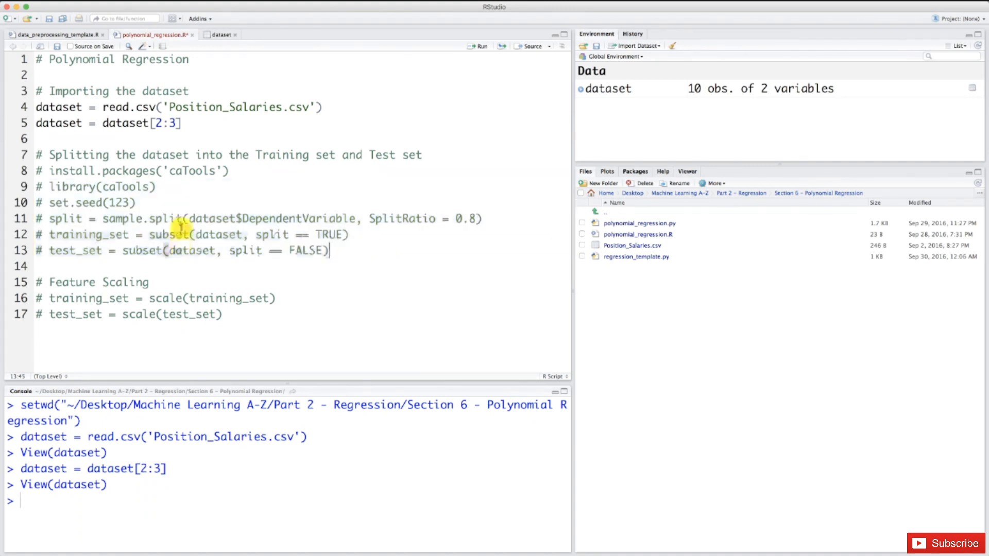
{"action": "mouse_move", "coordinate": [445, 162]}
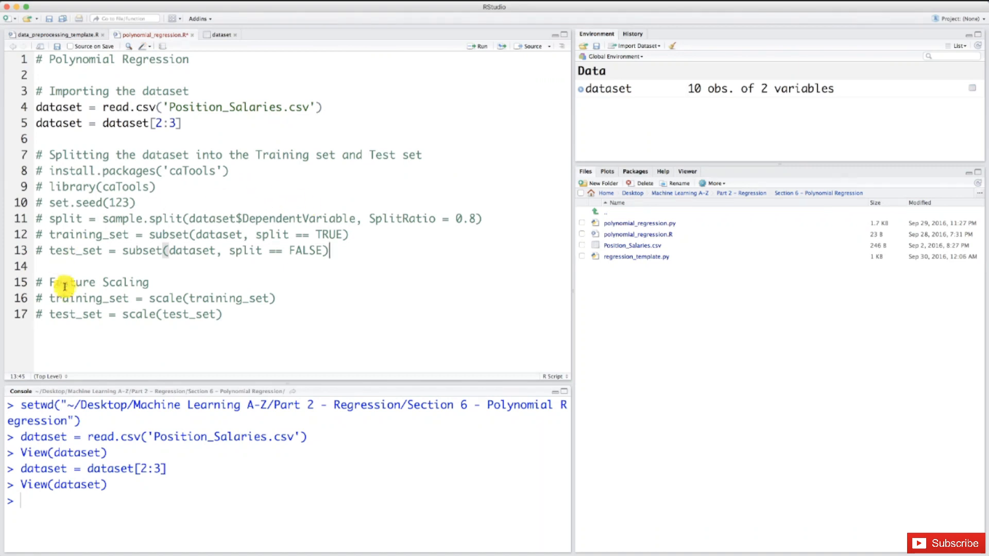
{"action": "mouse_move", "coordinate": [119, 309]}
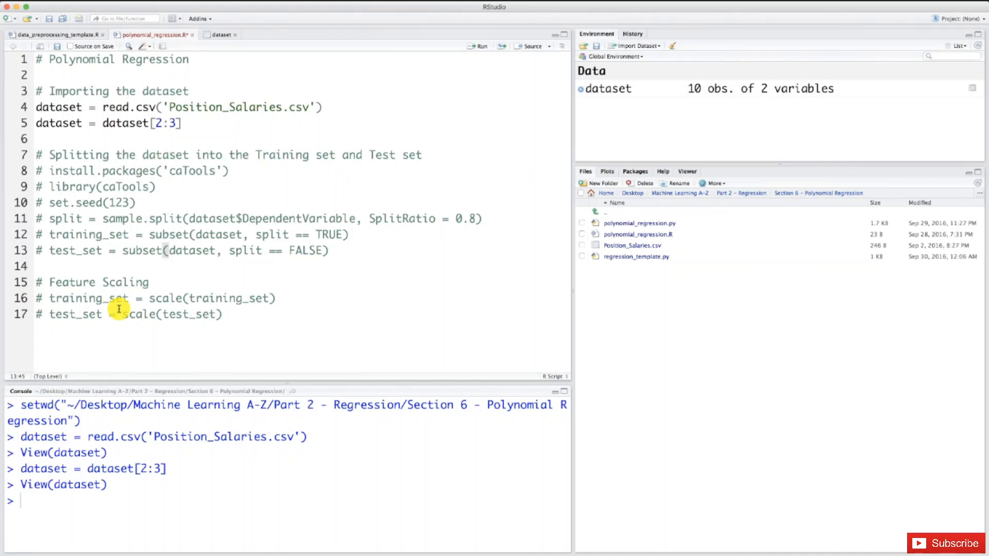
{"action": "left_click", "coordinate": [328, 250]}
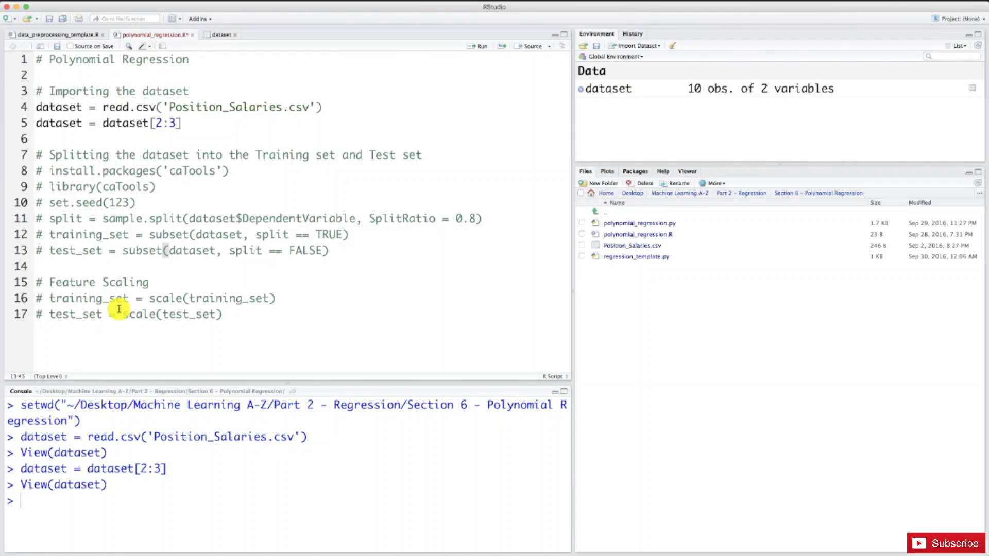
{"action": "left_click", "coordinate": [328, 250]}
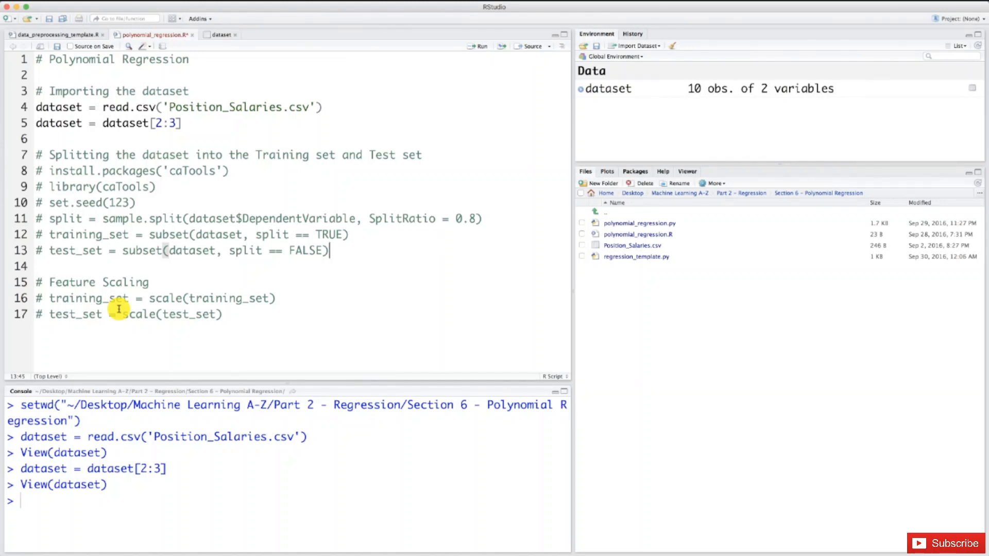
{"action": "mouse_move", "coordinate": [210, 33]}
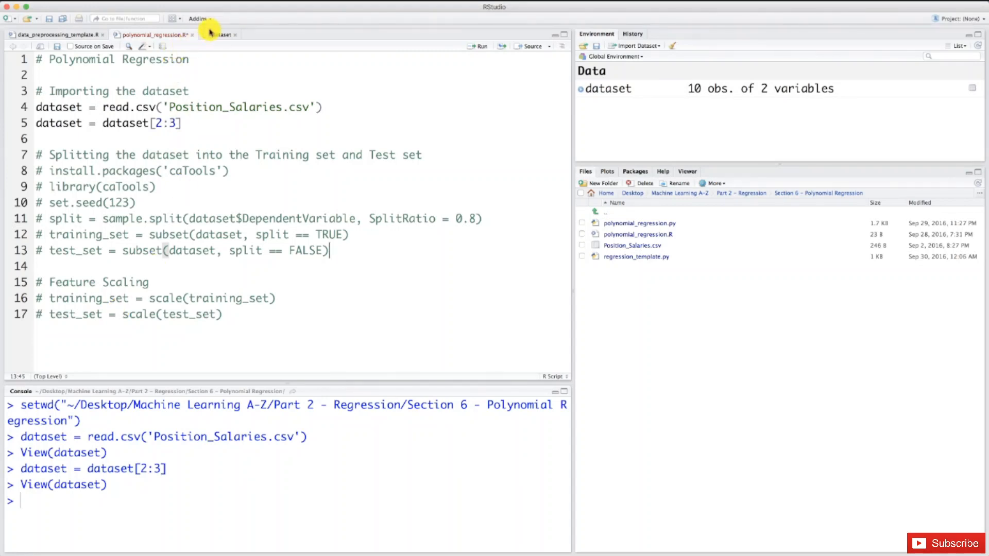
{"action": "left_click", "coordinate": [218, 34]}
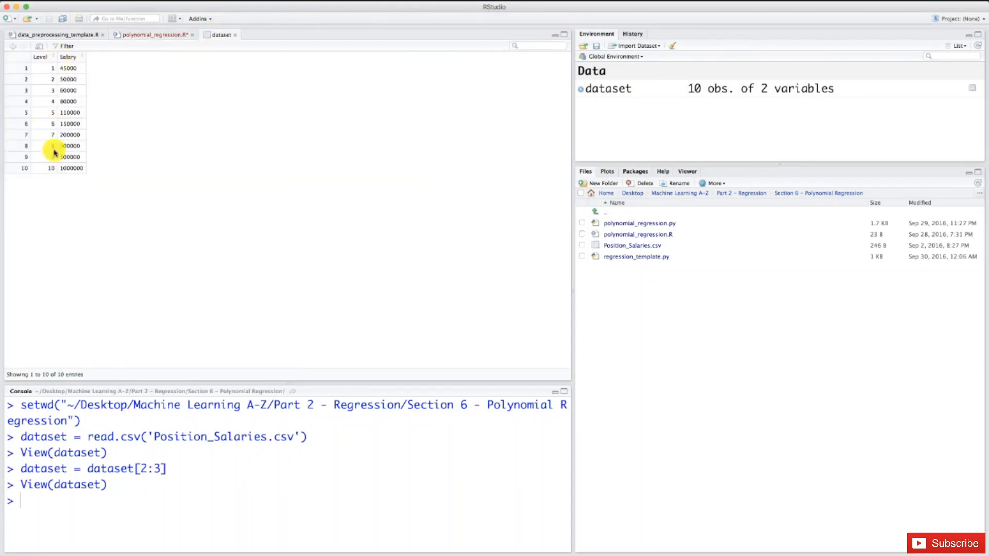
{"action": "left_click", "coordinate": [149, 34]}
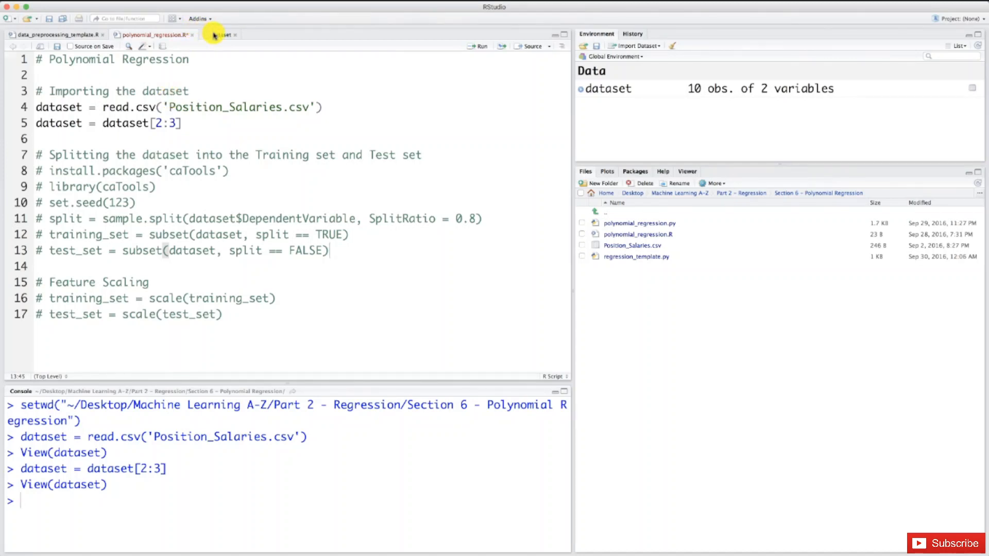
{"action": "left_click", "coordinate": [220, 34]}
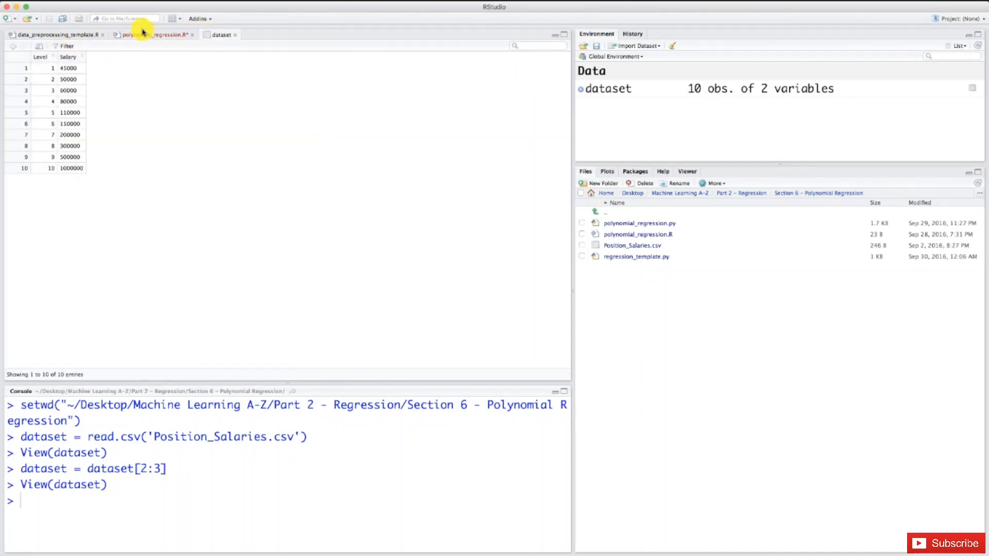
{"action": "left_click", "coordinate": [151, 34]}
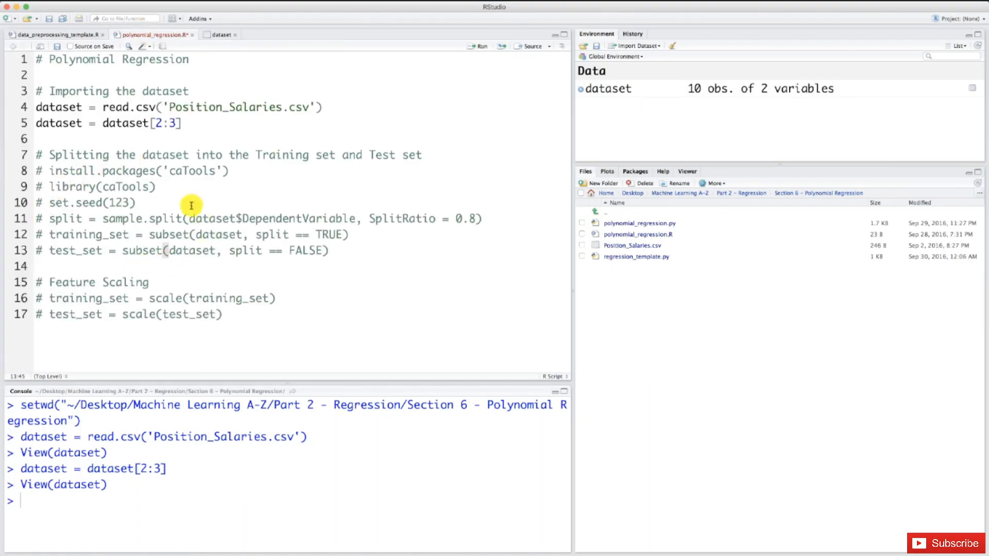
{"action": "mouse_move", "coordinate": [344, 176]}
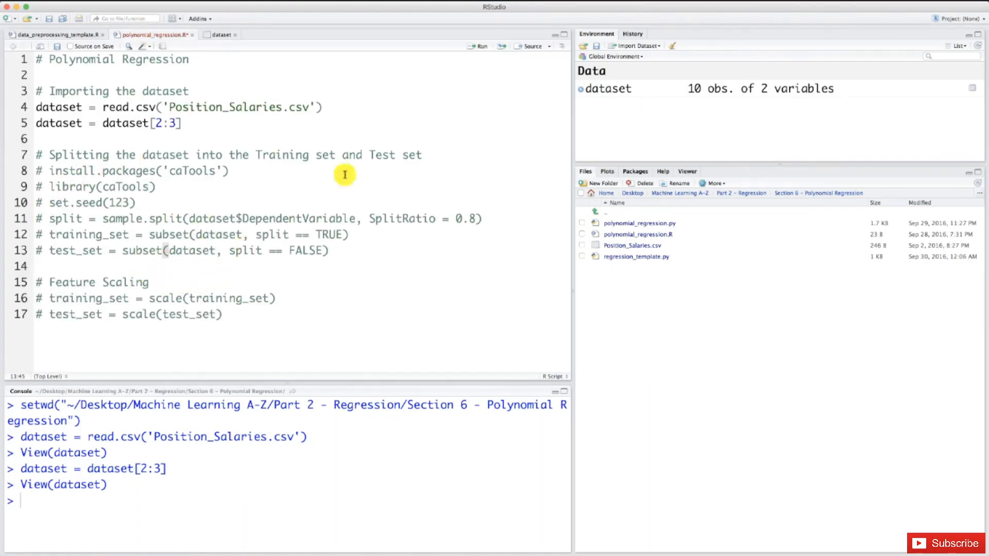
{"action": "mouse_move", "coordinate": [52, 315]}
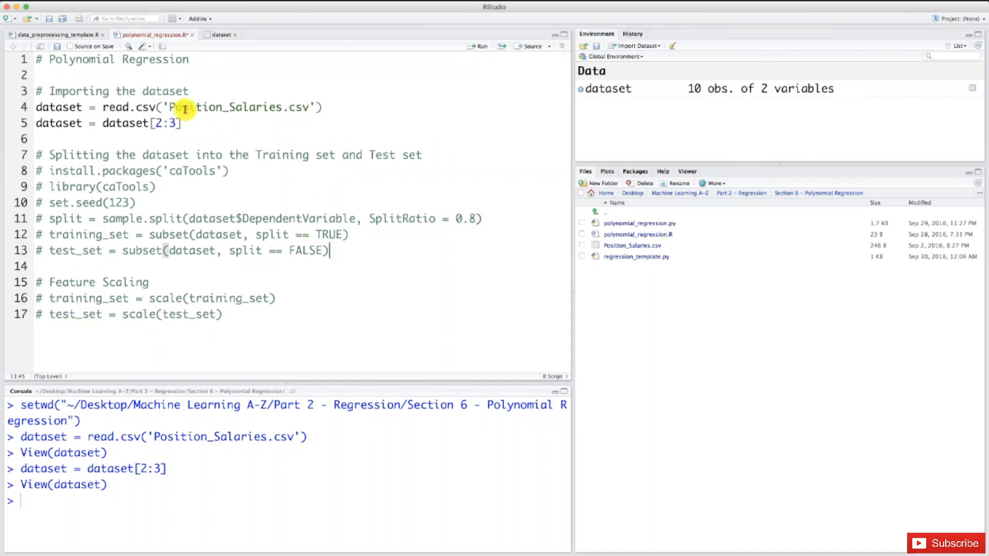
{"action": "mouse_move", "coordinate": [170, 122]}
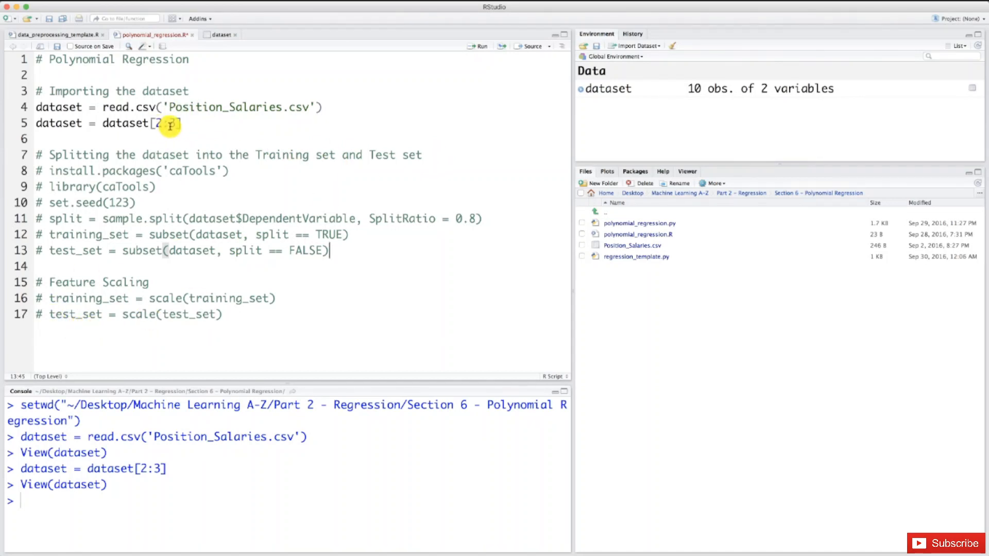